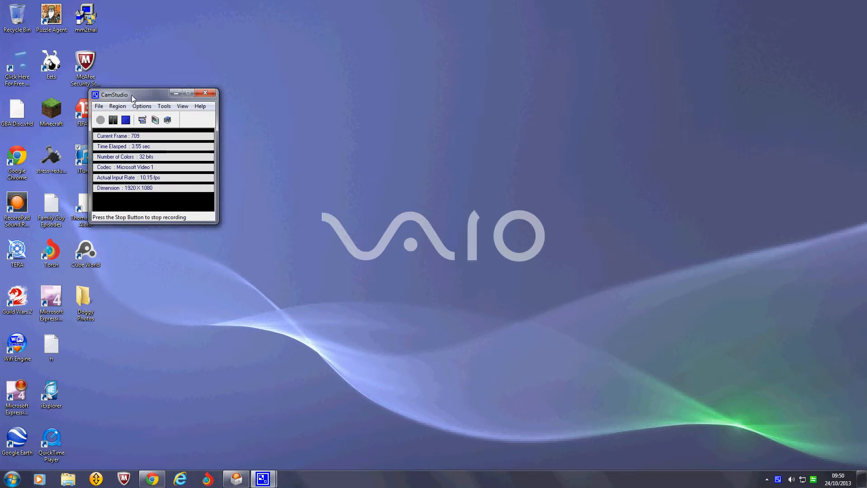
pyautogui.moveTo(235, 257)
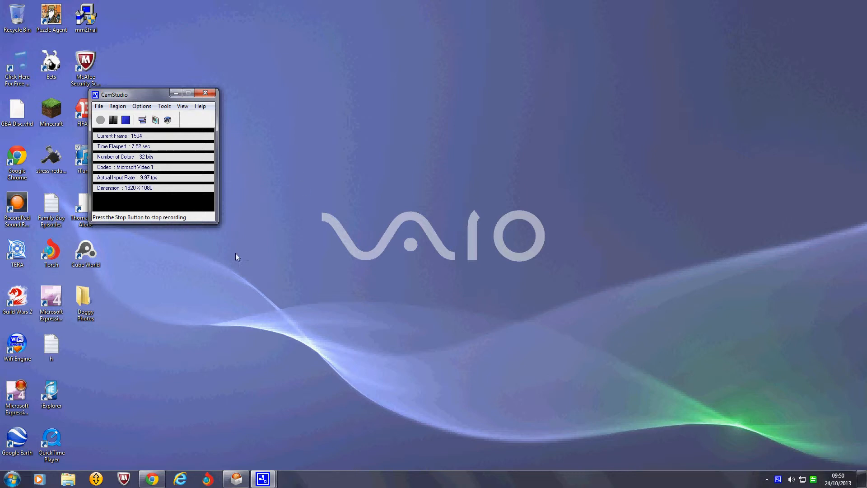
pyautogui.moveTo(161, 347)
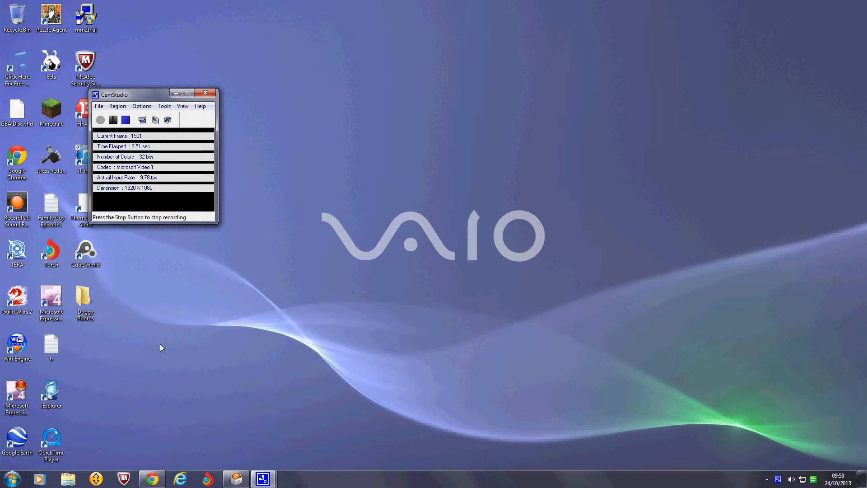
pyautogui.moveTo(168, 394)
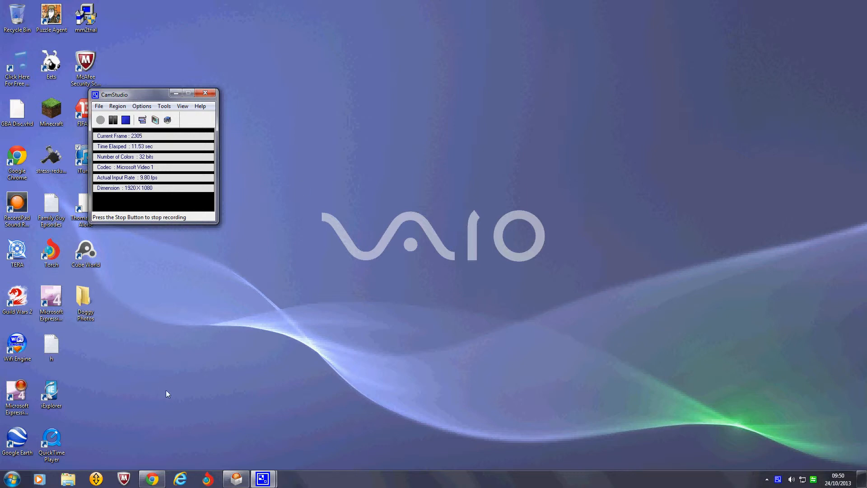
pyautogui.moveTo(216, 434)
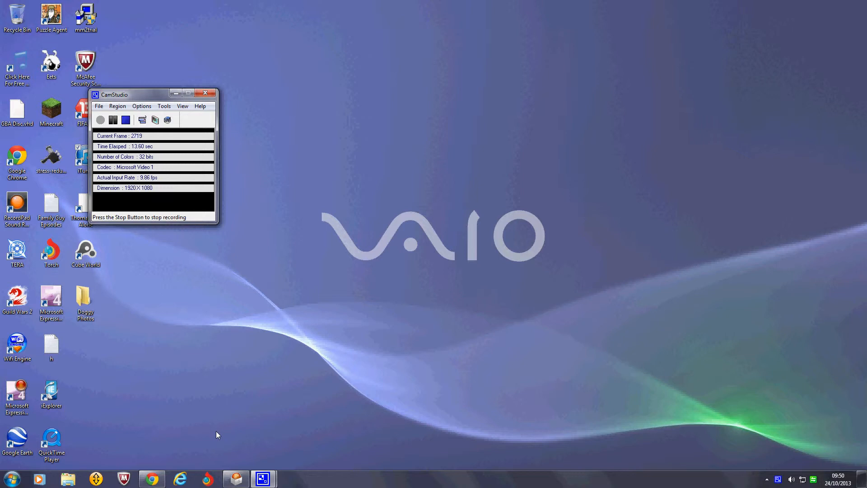
pyautogui.moveTo(173, 476)
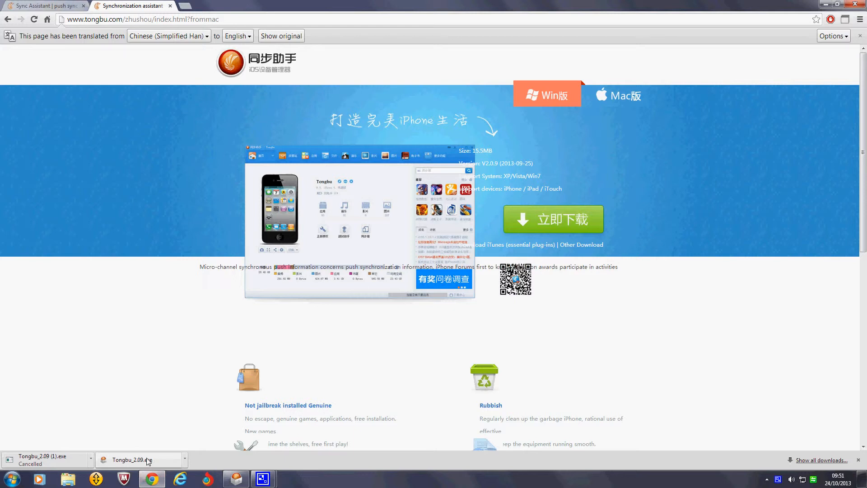
pyautogui.moveTo(141, 191)
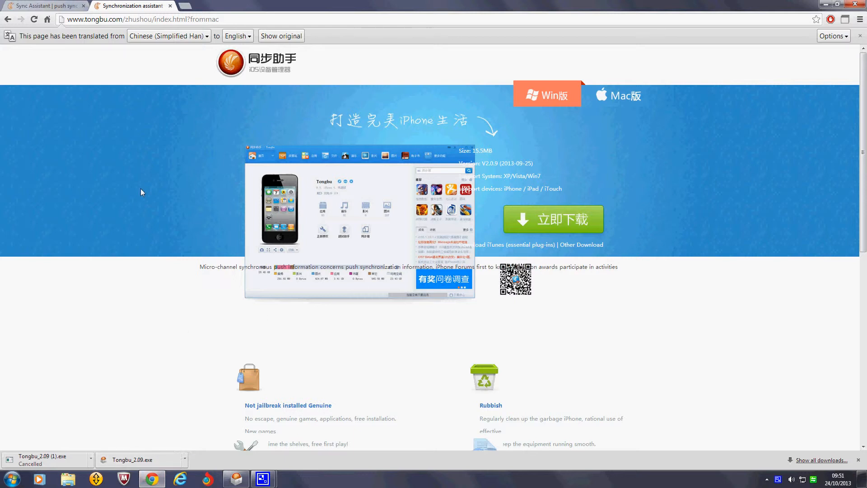
pyautogui.moveTo(124, 191)
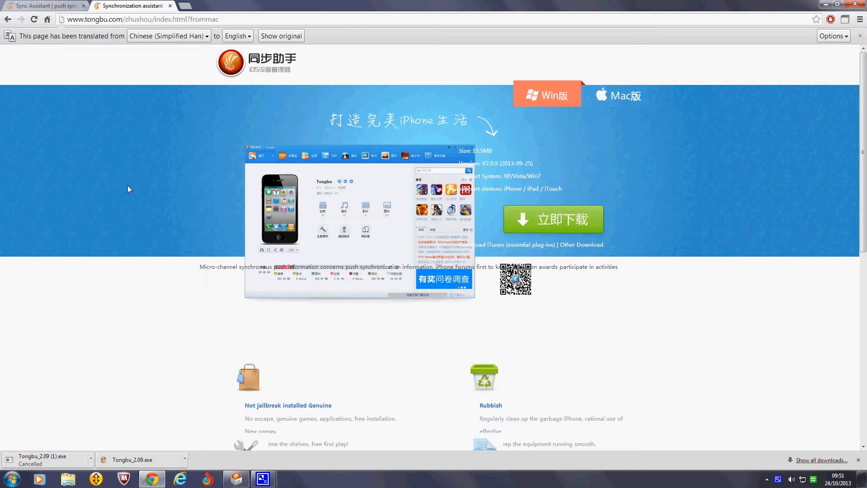
pyautogui.moveTo(26, 6)
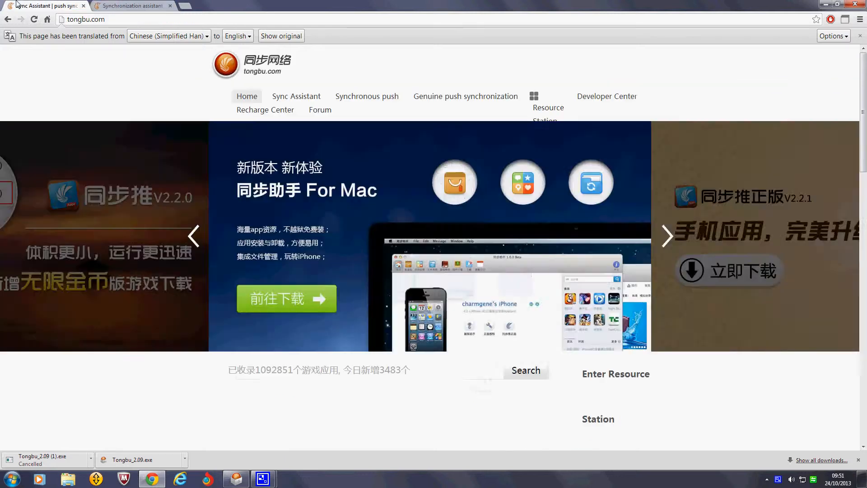
# Step: Browse tongbu.com to the Windows Tongbu Assistant download page and translate it into English
pyautogui.click(667, 236)
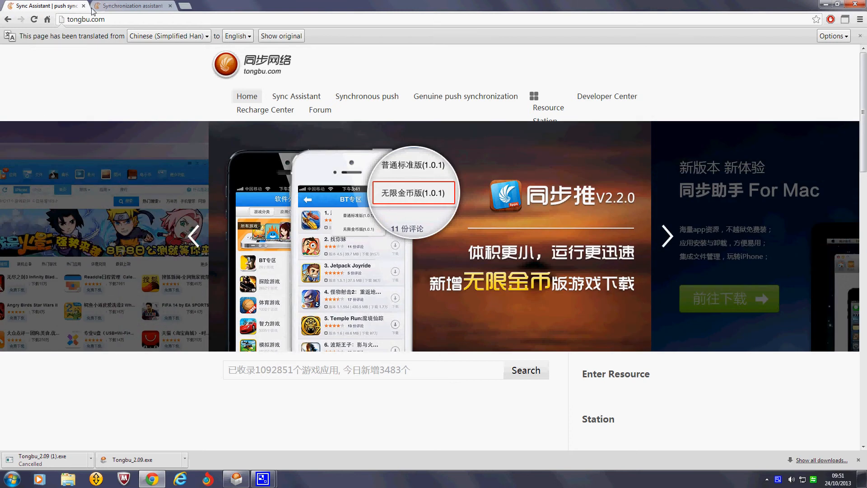
pyautogui.moveTo(294, 285)
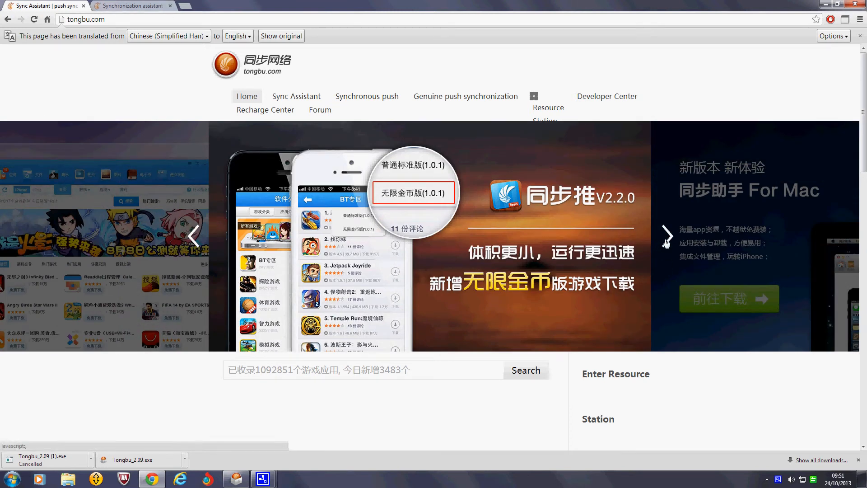
pyautogui.click(666, 235)
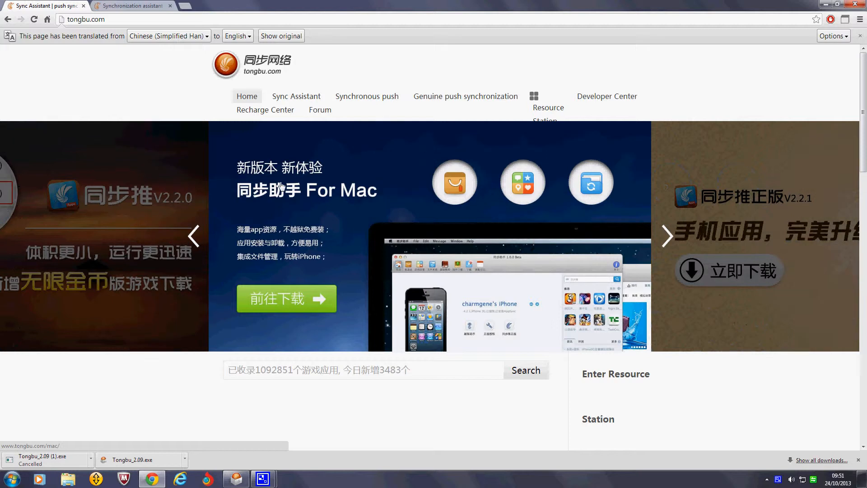
pyautogui.moveTo(311, 277)
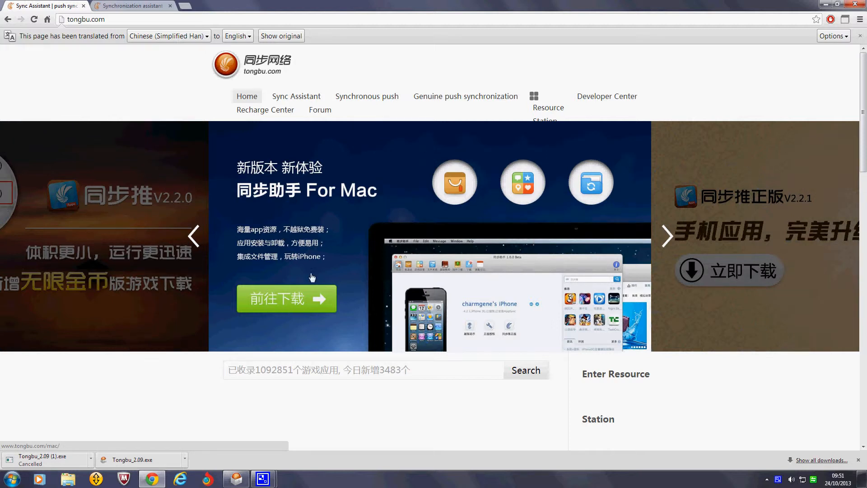
pyautogui.moveTo(284, 300)
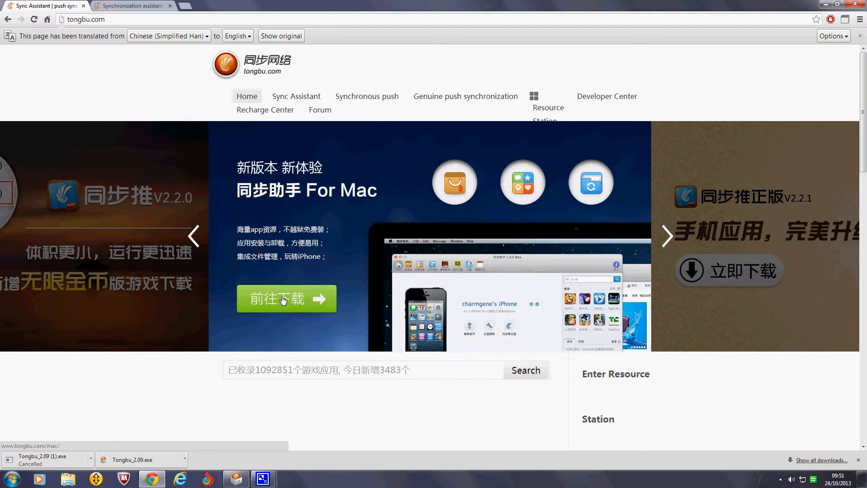
pyautogui.click(286, 300)
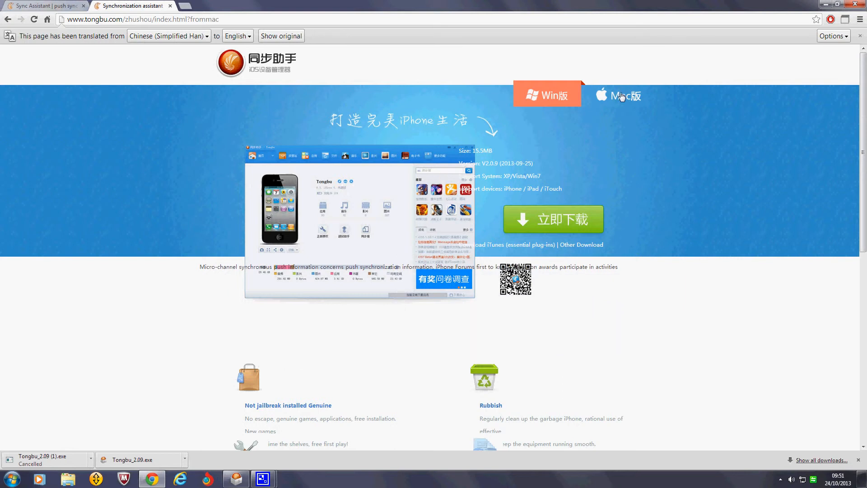
pyautogui.click(626, 95)
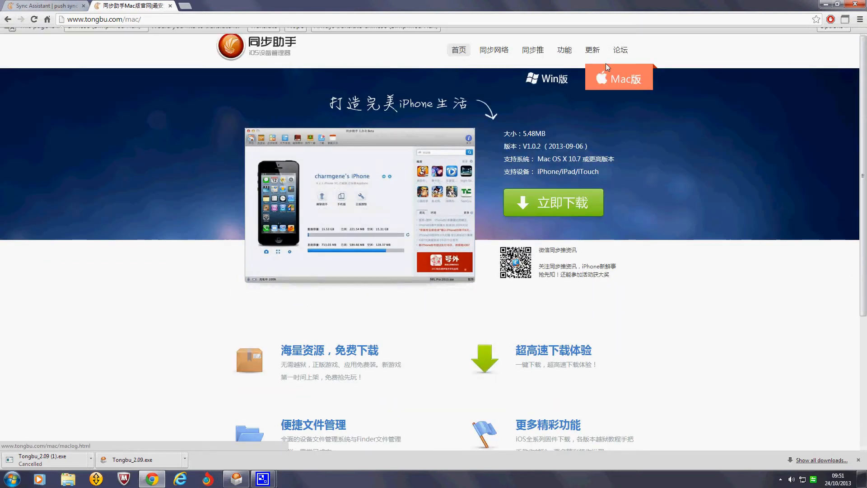
pyautogui.click(547, 77)
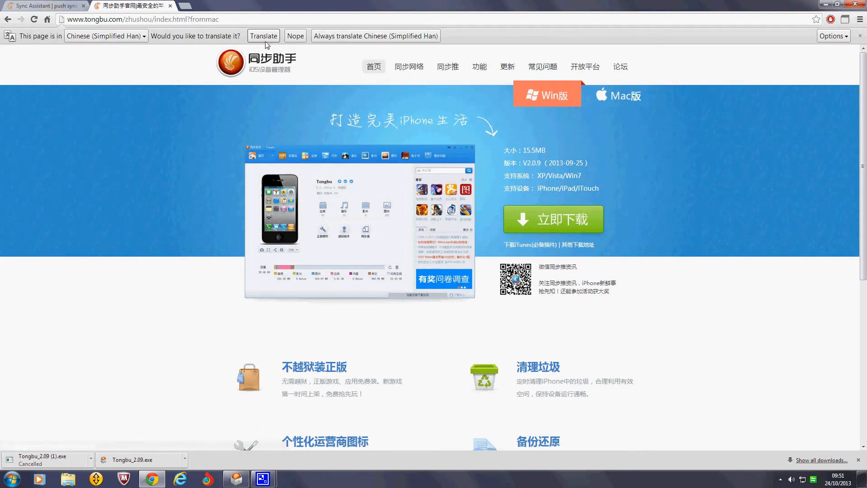
pyautogui.click(263, 35)
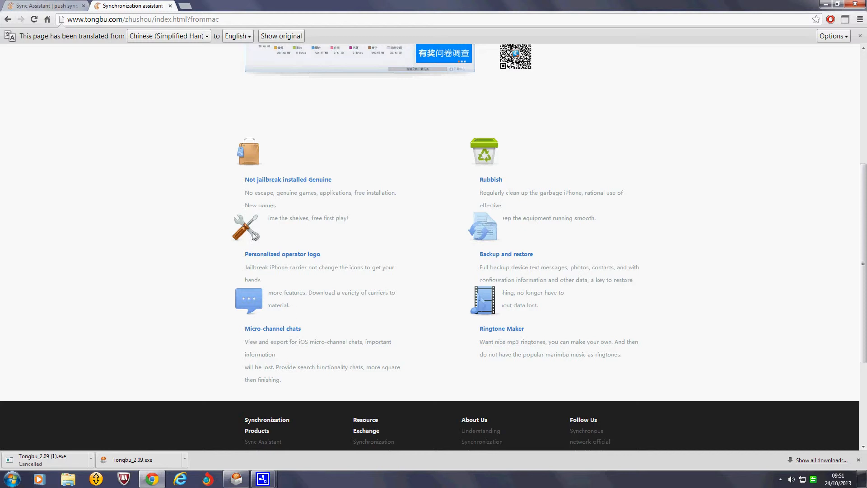
pyautogui.scroll(3)
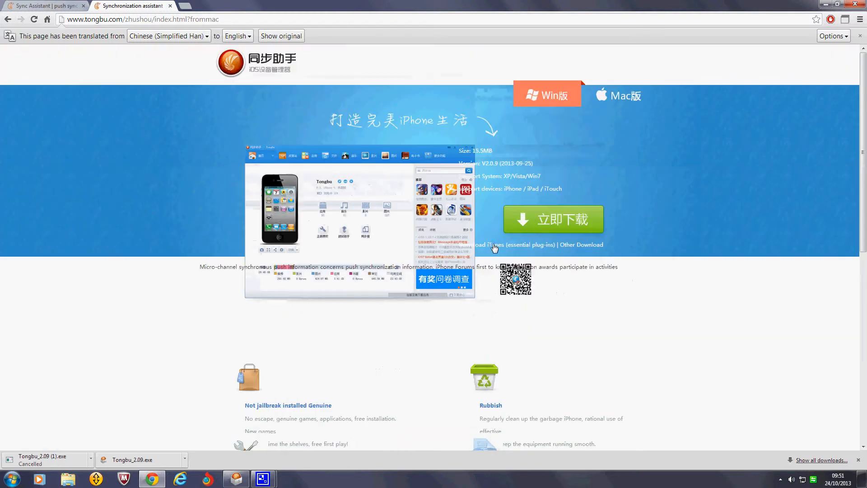
pyautogui.moveTo(481, 223)
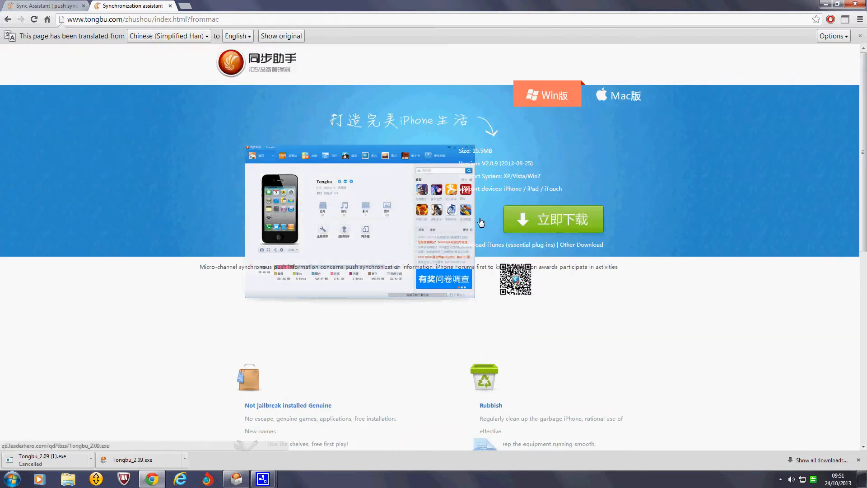
pyautogui.moveTo(544, 227)
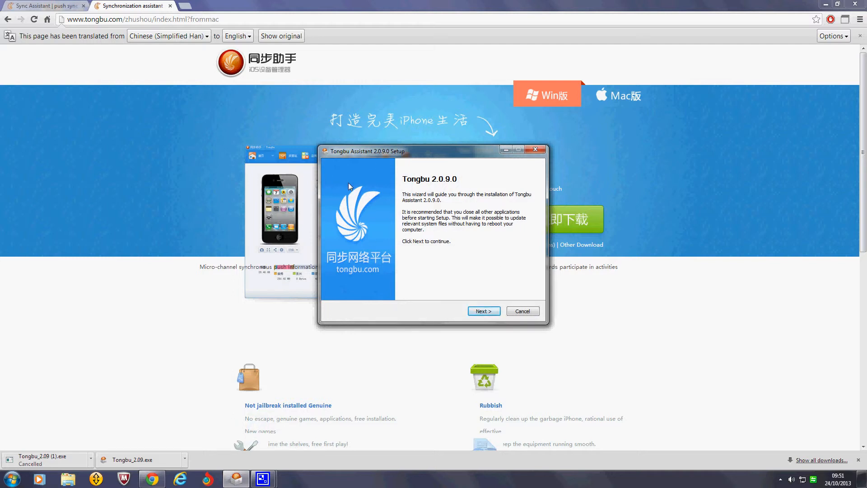
pyautogui.moveTo(401, 142)
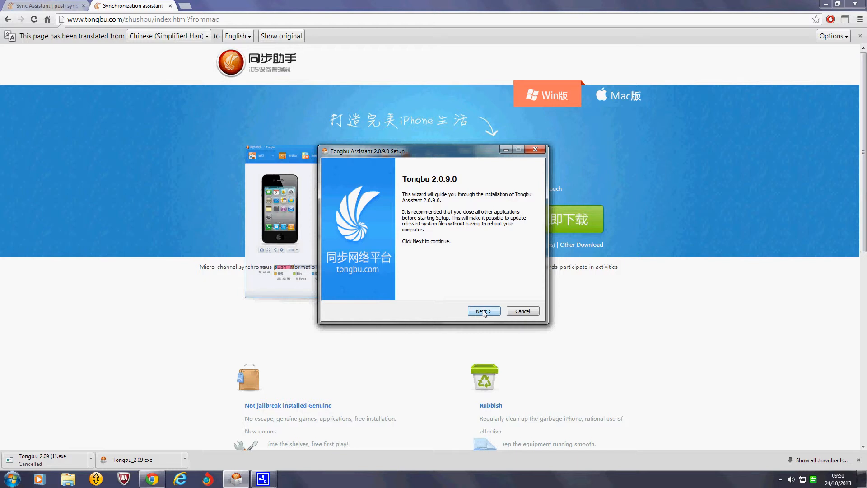
# Step: Install Tongbu Assistant into the default folder, untick showing the update log, and finish setup
pyautogui.click(483, 311)
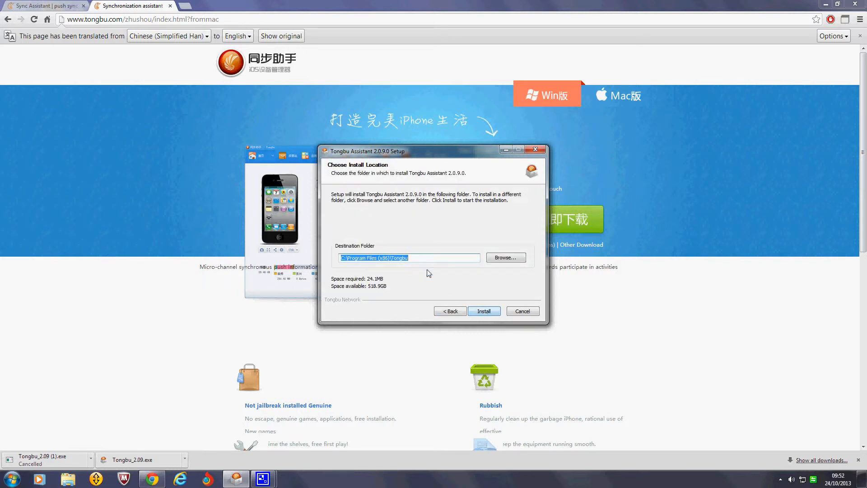
pyautogui.click(483, 311)
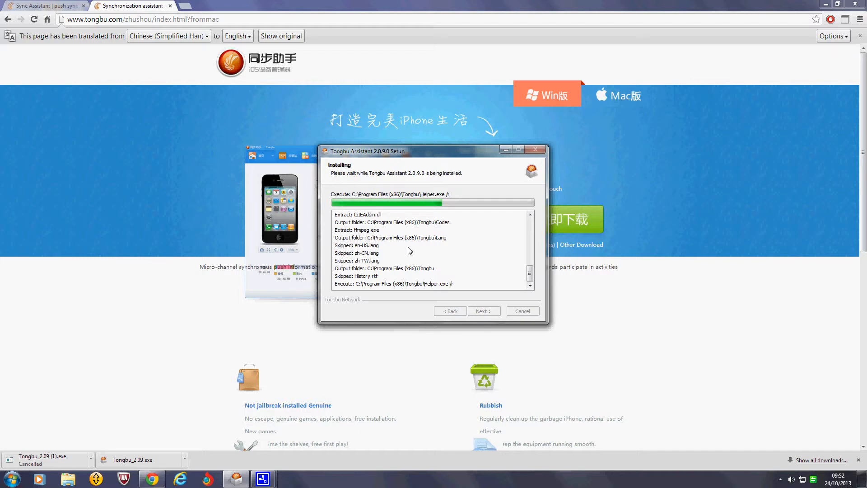
pyautogui.moveTo(410, 274)
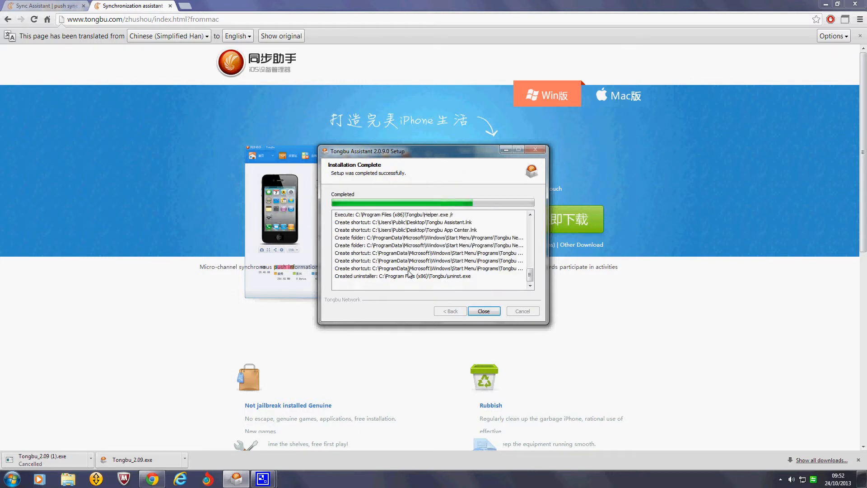
pyautogui.click(483, 310)
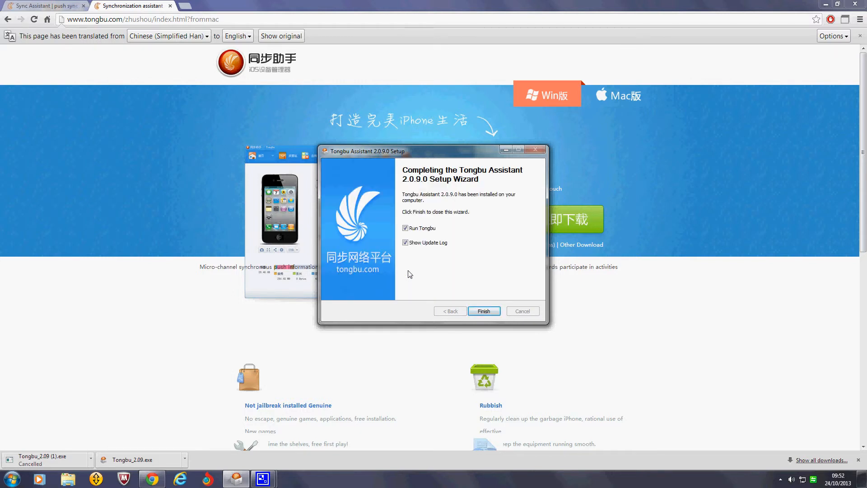
pyautogui.click(405, 242)
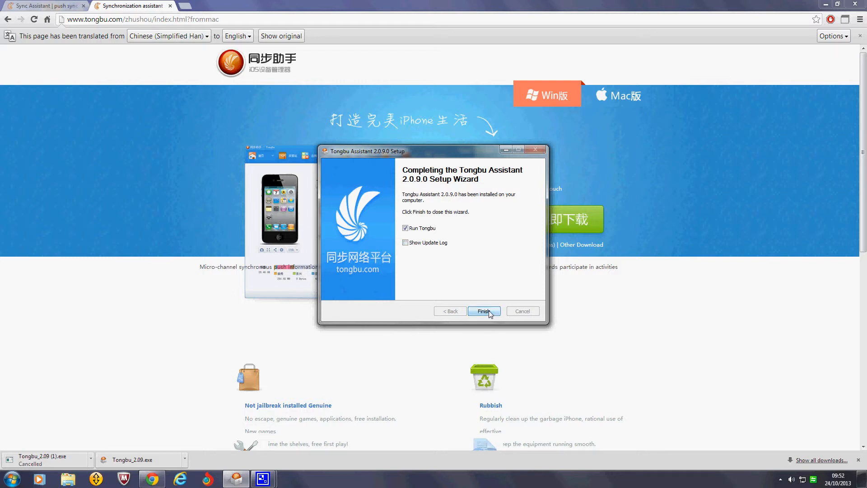
pyautogui.click(483, 311)
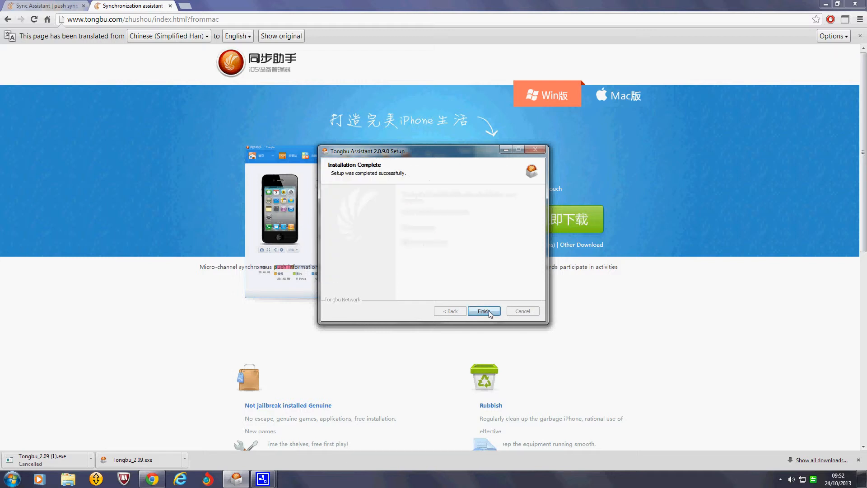
pyautogui.click(483, 311)
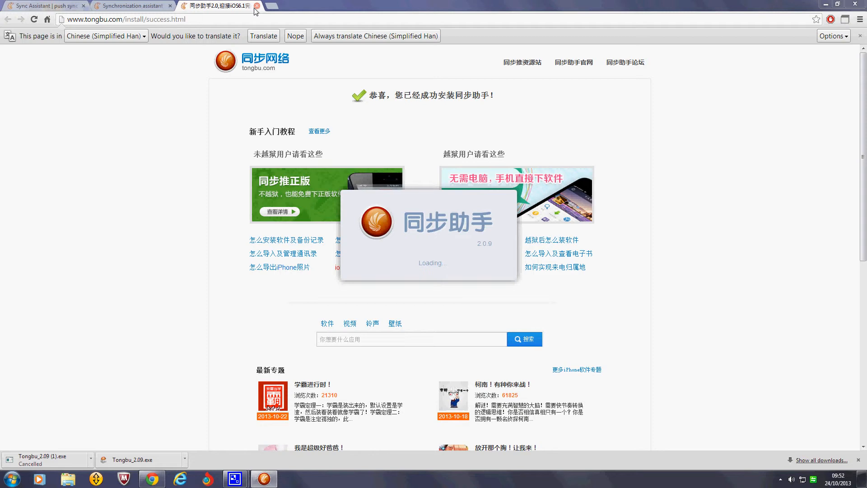
# Step: Translate the tongbu.com installation success page into English and switch toward Tongbu Assistant
pyautogui.click(263, 35)
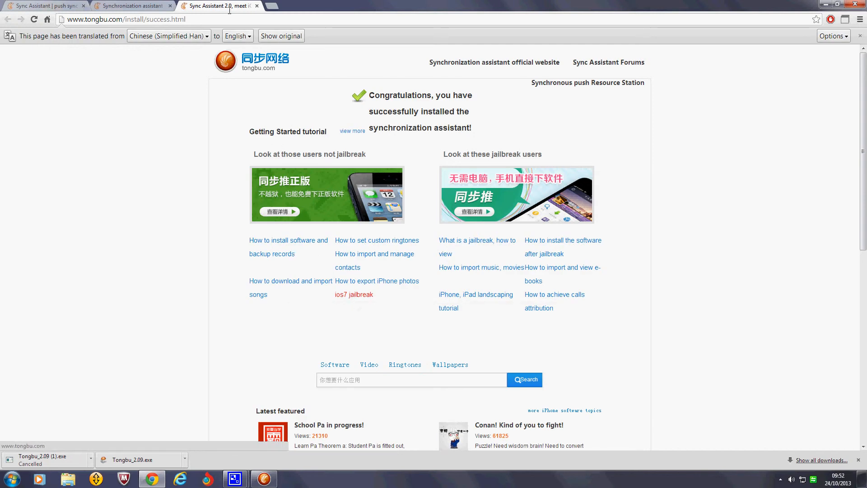
pyautogui.click(256, 5)
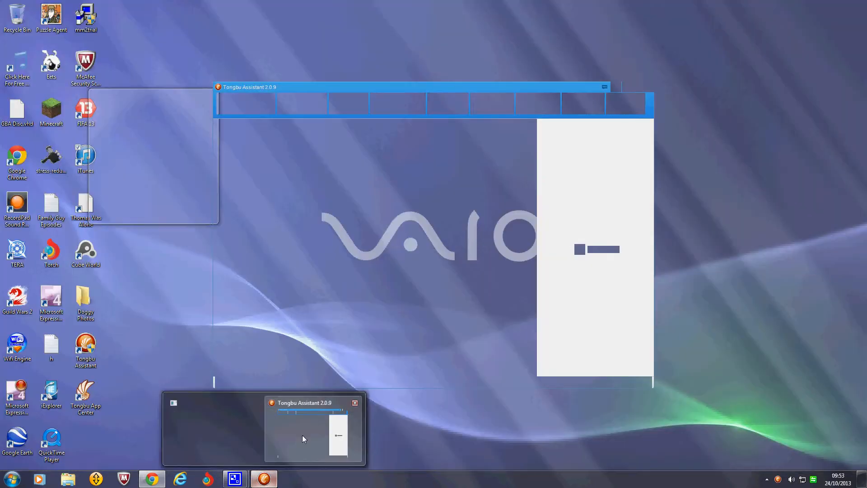
# Step: Bring up the Tongbu Assistant window with the connected iPad's storage breakdown
pyautogui.click(151, 478)
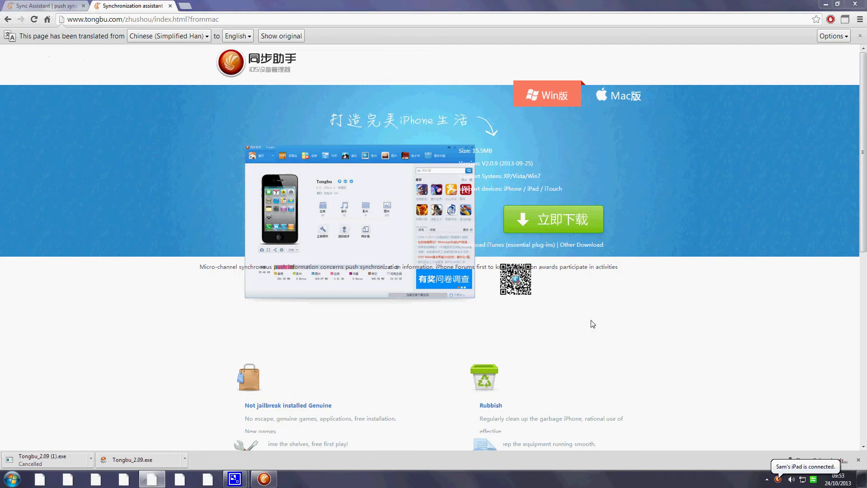
pyautogui.moveTo(731, 299)
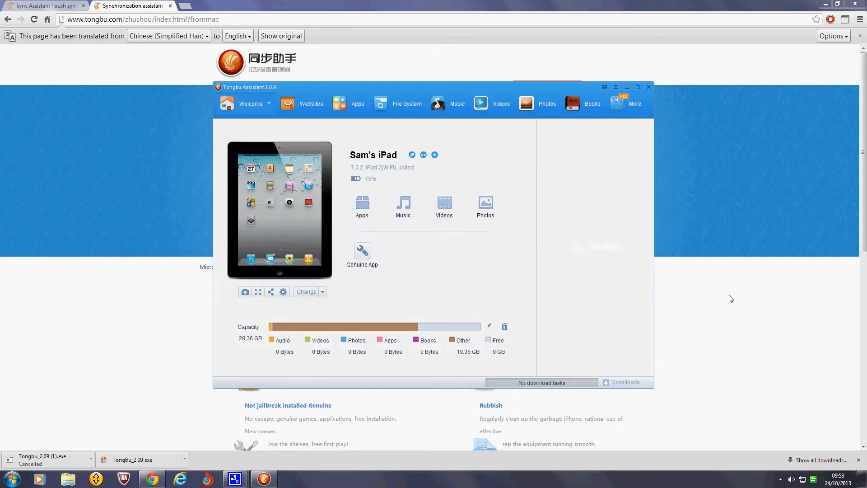
pyautogui.click(489, 327)
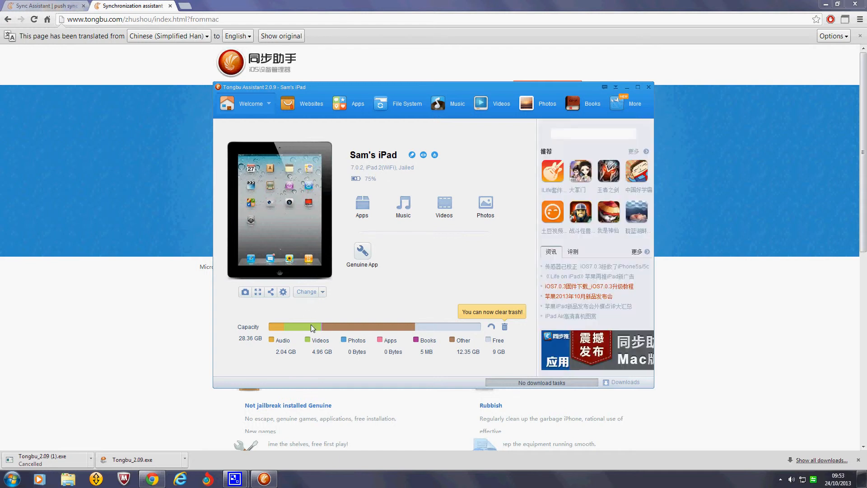
pyautogui.moveTo(453, 349)
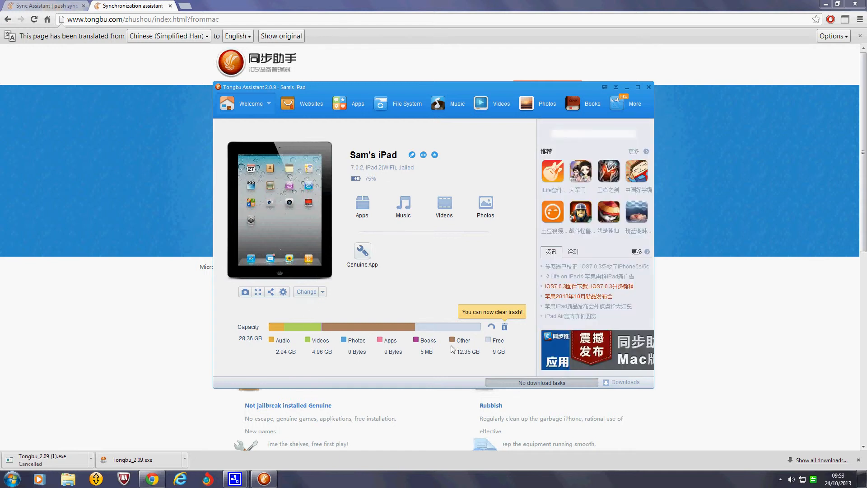
pyautogui.moveTo(385, 326)
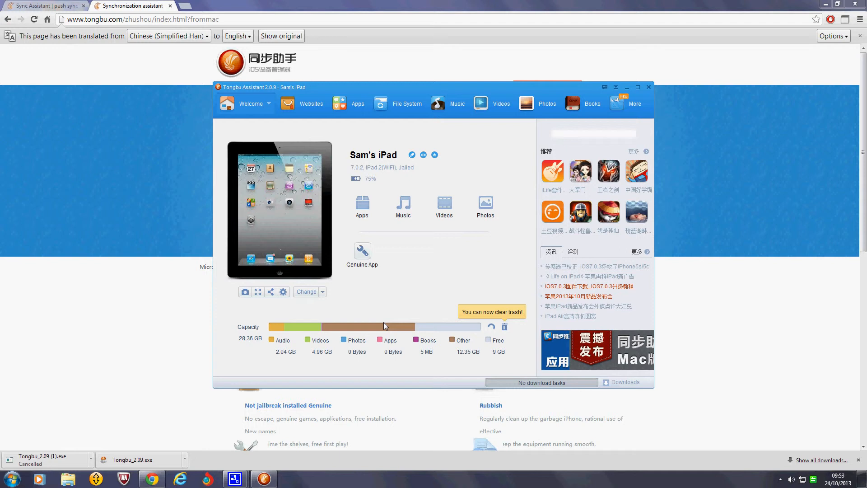
pyautogui.moveTo(340, 324)
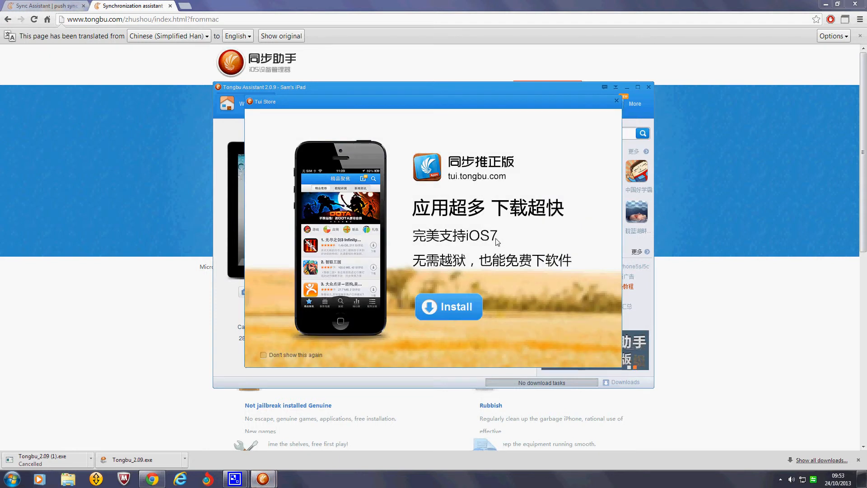
pyautogui.moveTo(492, 243)
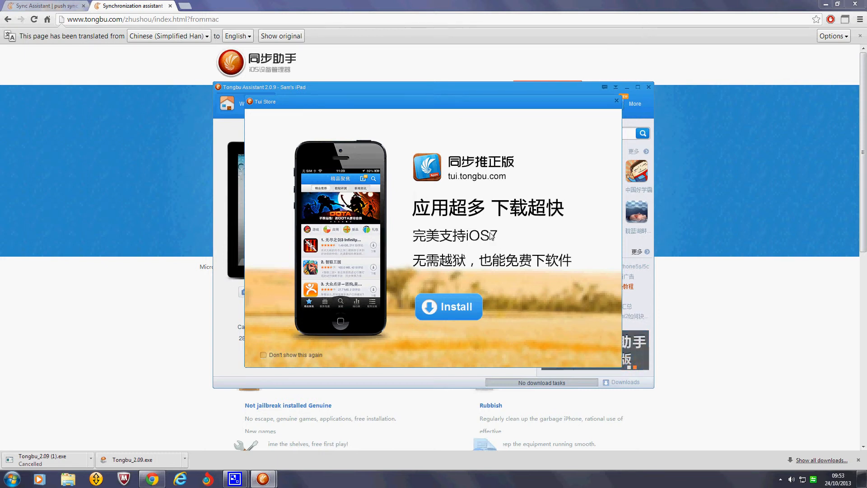
pyautogui.moveTo(605, 112)
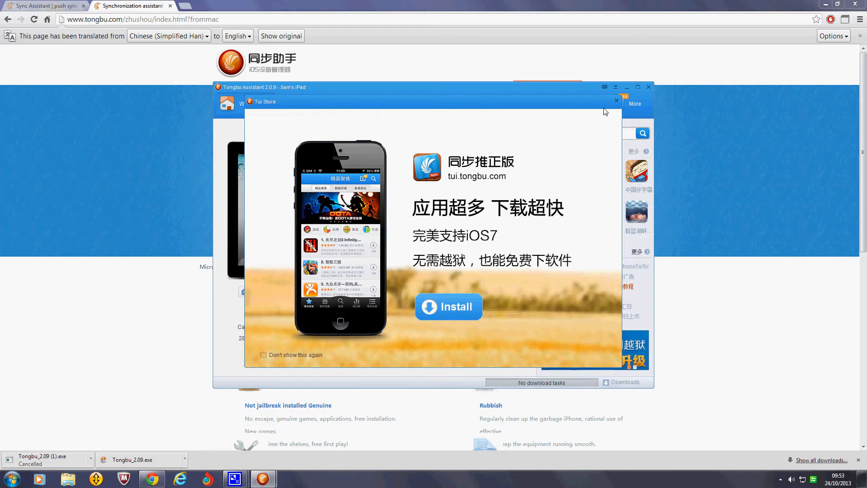
# Step: Close the Tui Store promotion popup over the iPad overview
pyautogui.click(615, 100)
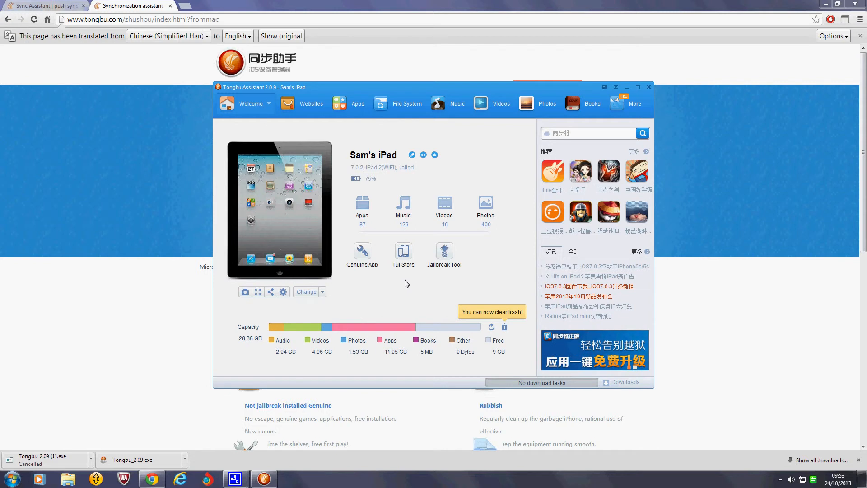
pyautogui.moveTo(361, 306)
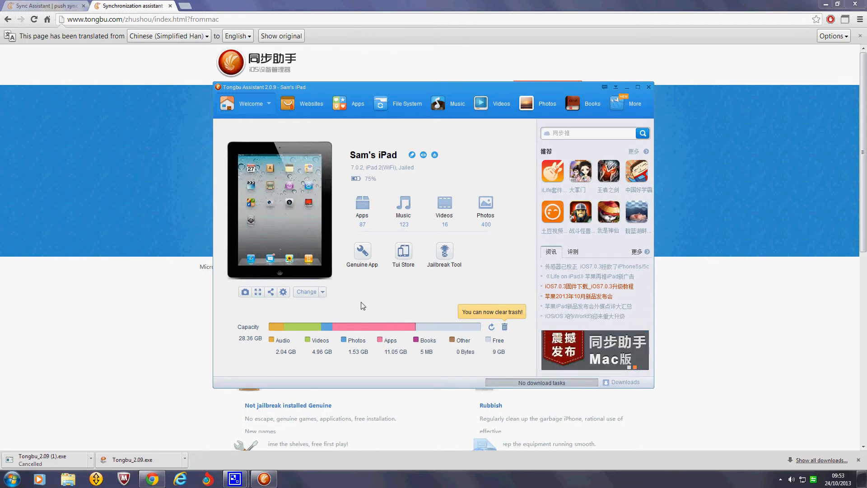
pyautogui.moveTo(367, 305)
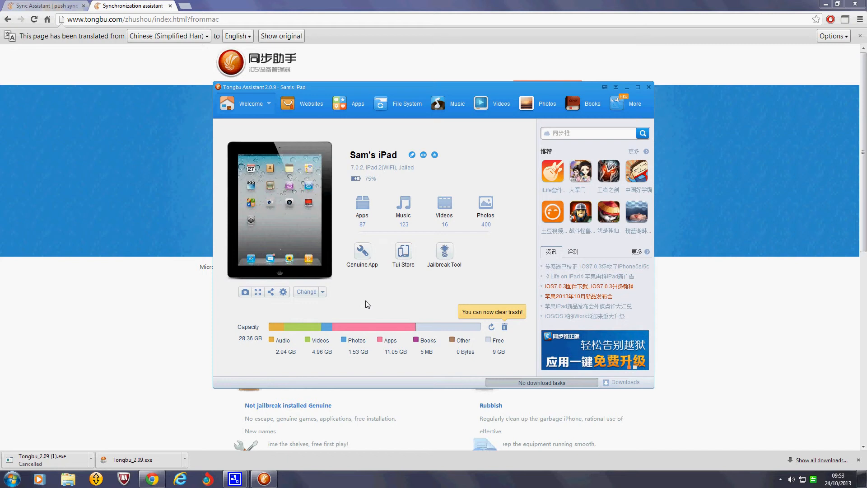
pyautogui.moveTo(359, 103)
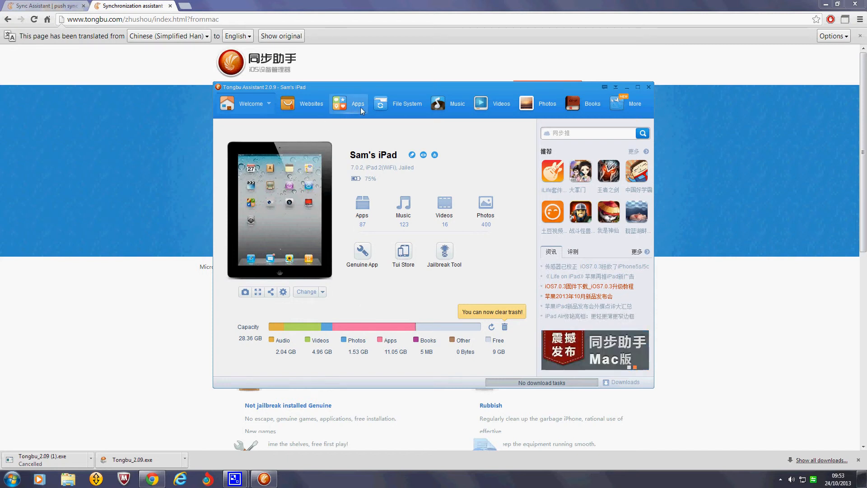
pyautogui.moveTo(361, 252)
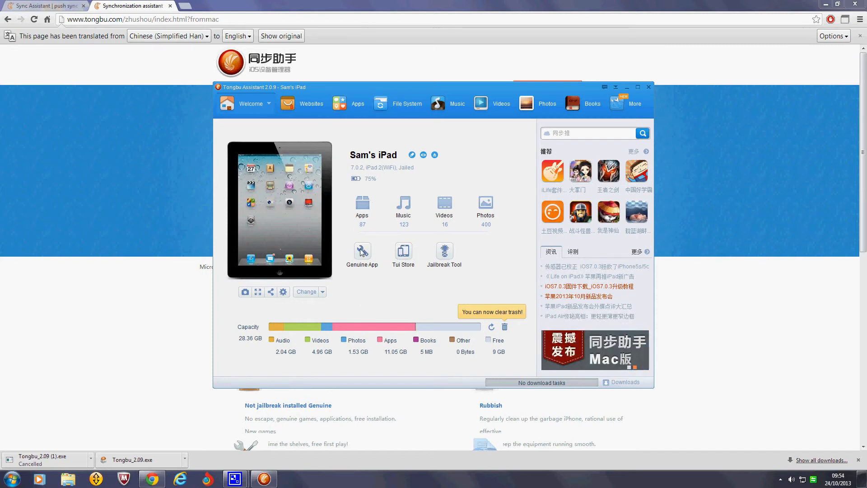
# Step: Launch the Genuine App tool and start its authorization fix for the iPad
pyautogui.click(363, 252)
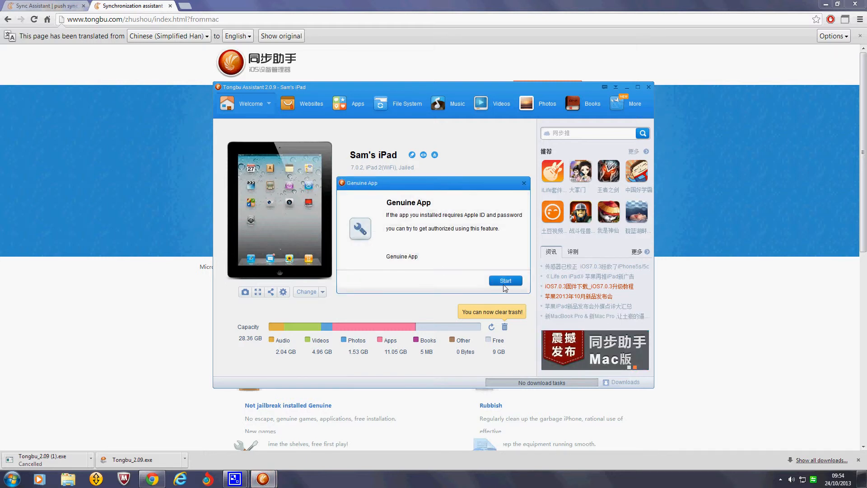
pyautogui.click(504, 280)
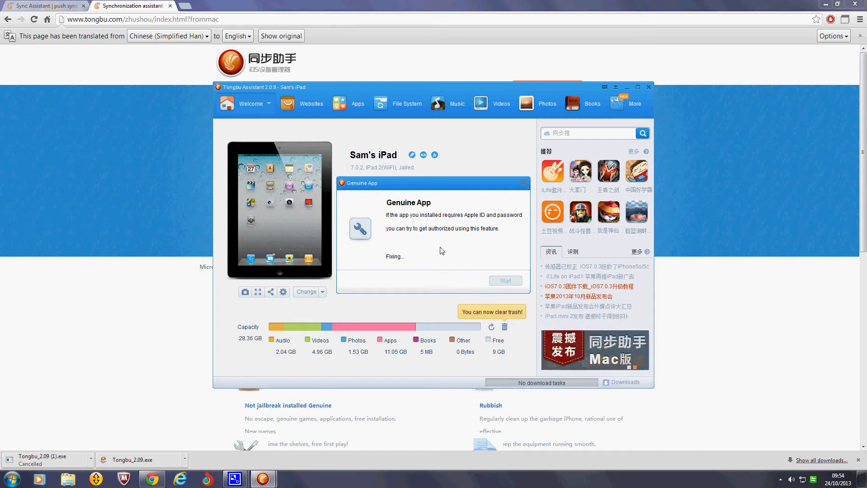
pyautogui.moveTo(395, 264)
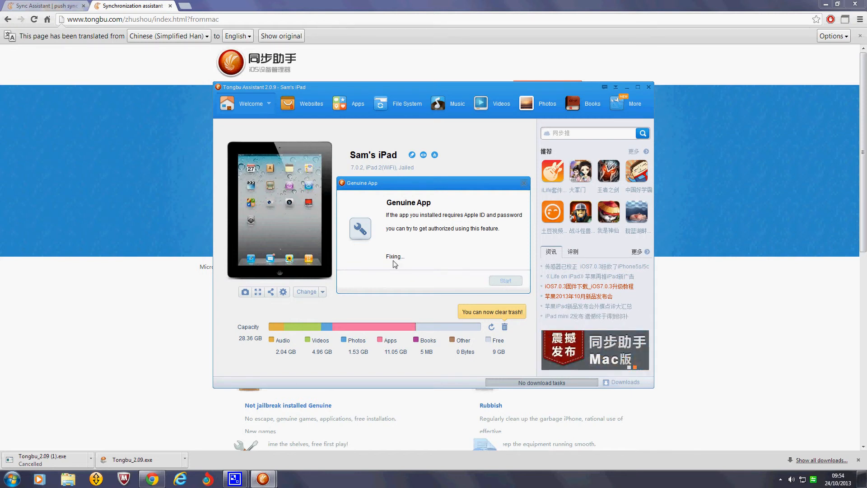
pyautogui.moveTo(388, 269)
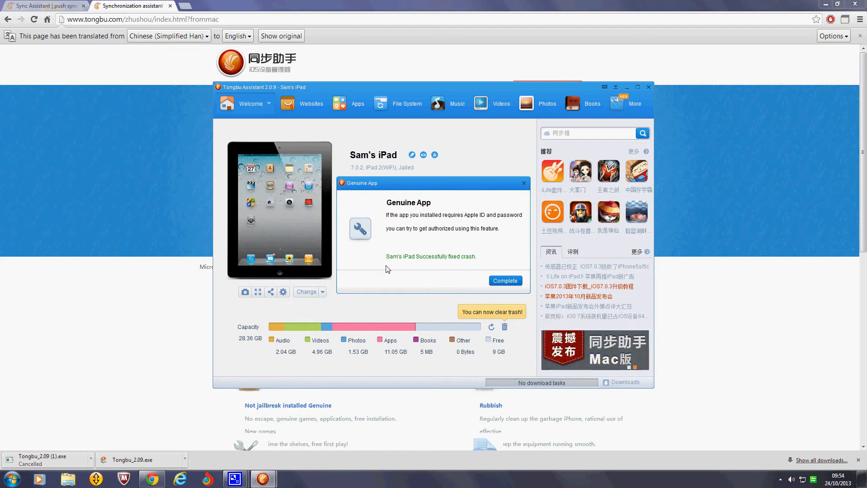
# Step: Dismiss the completed Genuine App dialog to return to the iPad overview
pyautogui.click(504, 280)
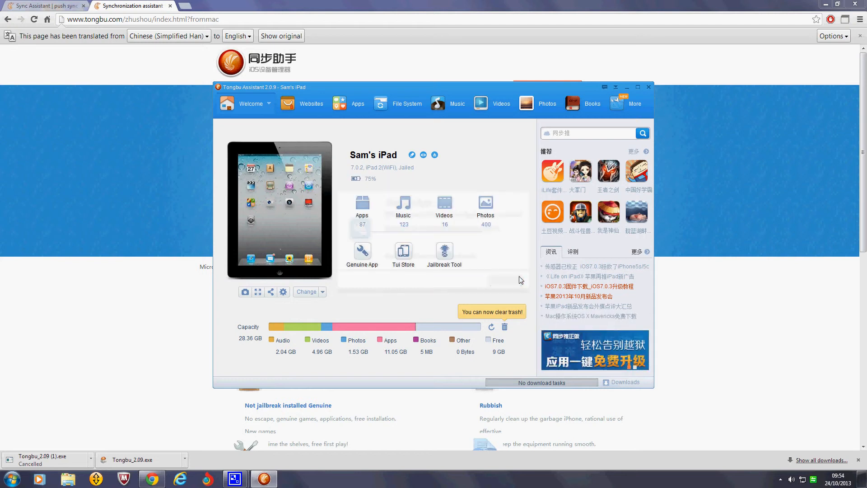
pyautogui.moveTo(492, 257)
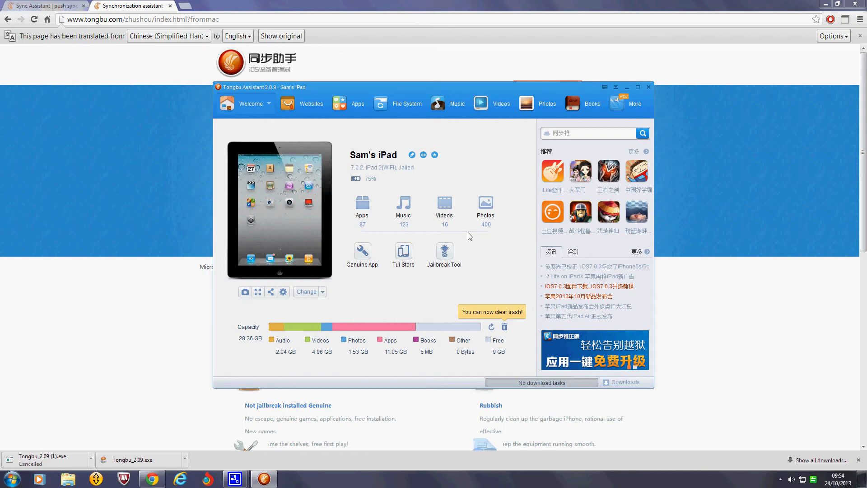
pyautogui.moveTo(450, 250)
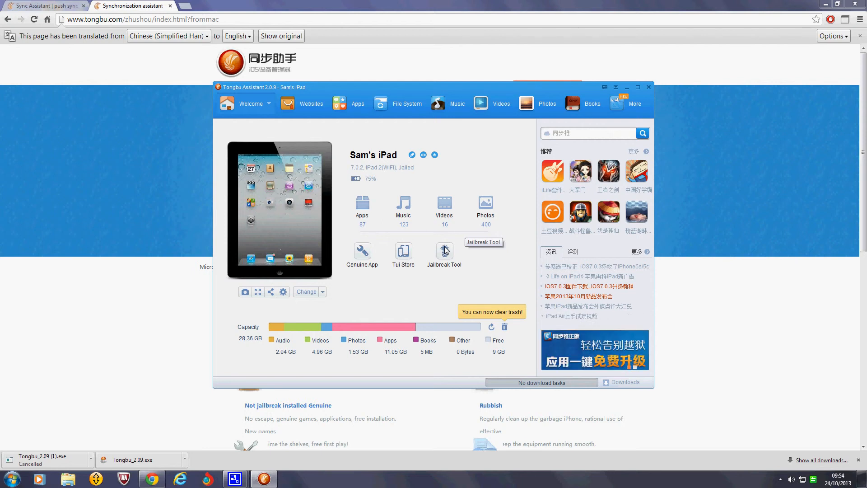
pyautogui.moveTo(339, 107)
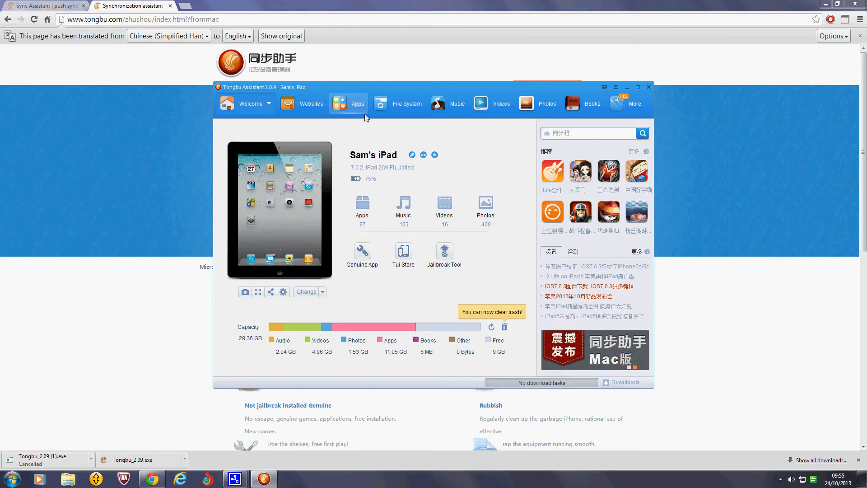
pyautogui.moveTo(380, 89)
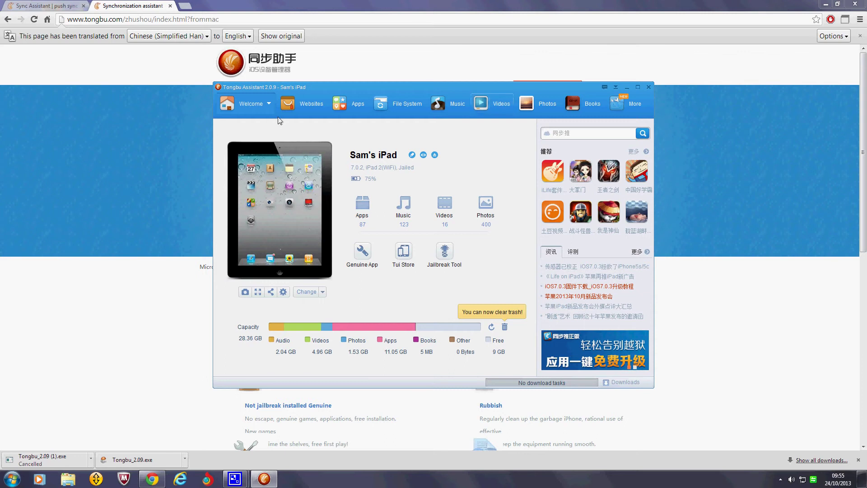
pyautogui.moveTo(339, 103)
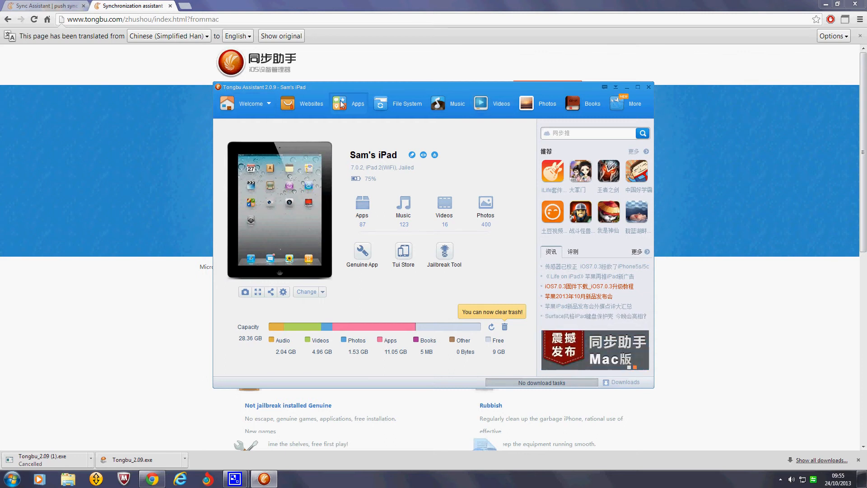
pyautogui.click(358, 103)
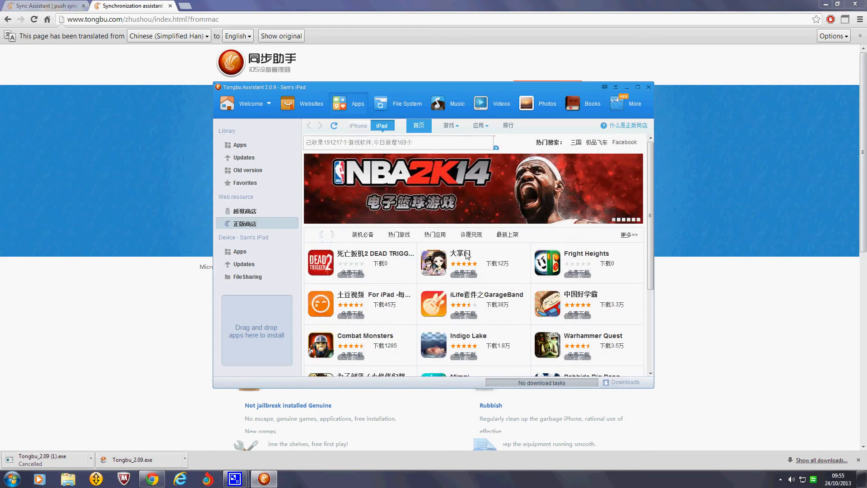
pyautogui.moveTo(477, 297)
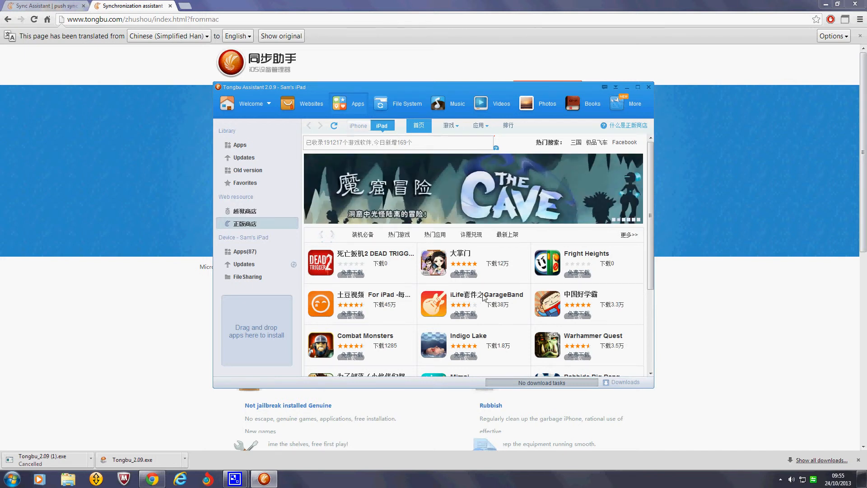
pyautogui.moveTo(235, 115)
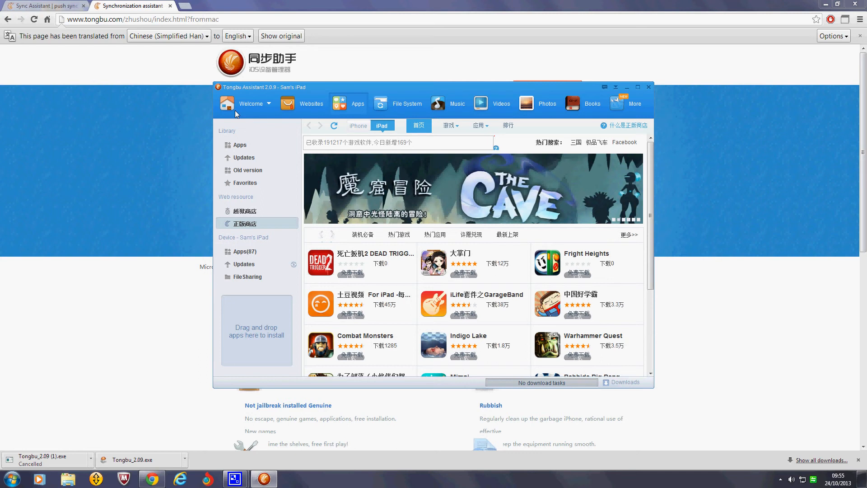
# Step: Return to the iPad overview page via Welcome in the toolbar
pyautogui.click(227, 103)
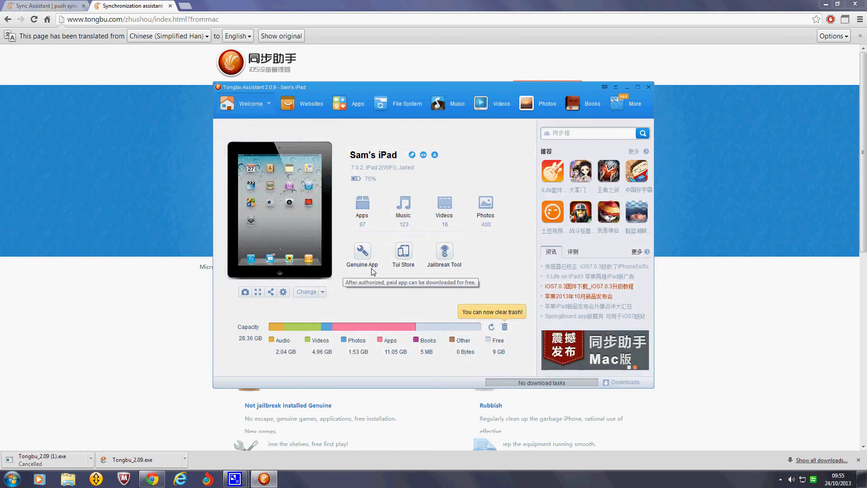
pyautogui.moveTo(349, 181)
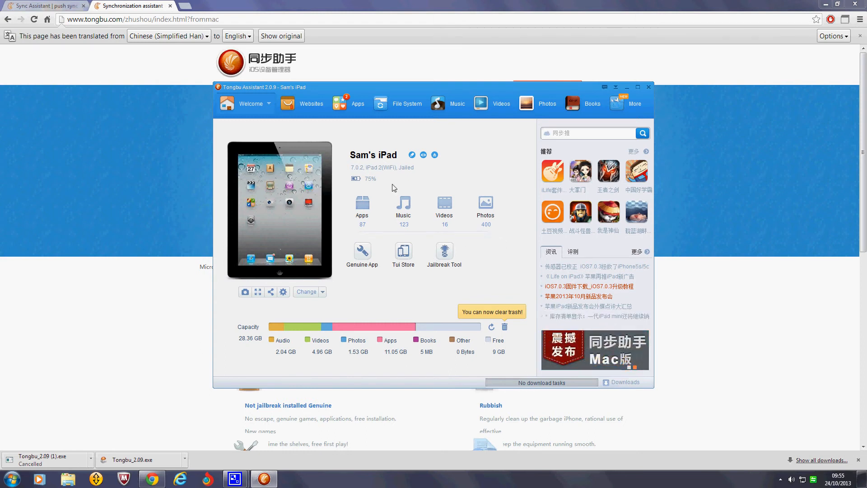
pyautogui.moveTo(650, 90)
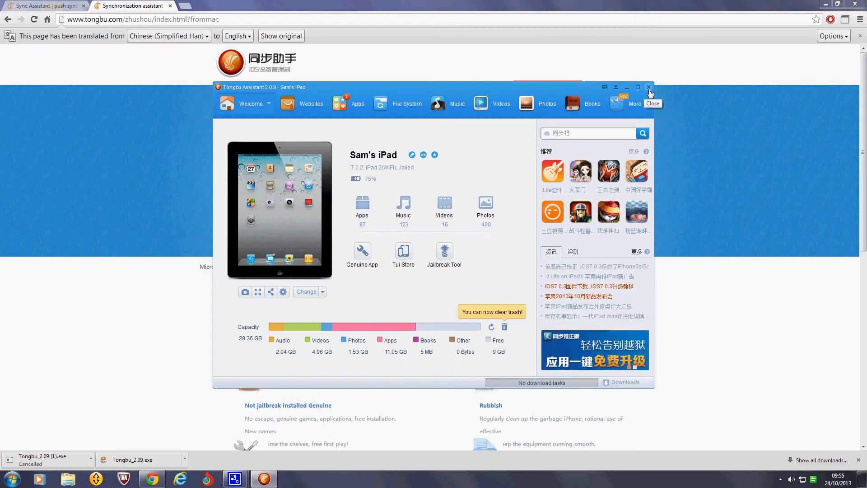
# Step: Exit Tongbu Assistant completely, choosing Exit rather than minimize and confirming
pyautogui.click(649, 86)
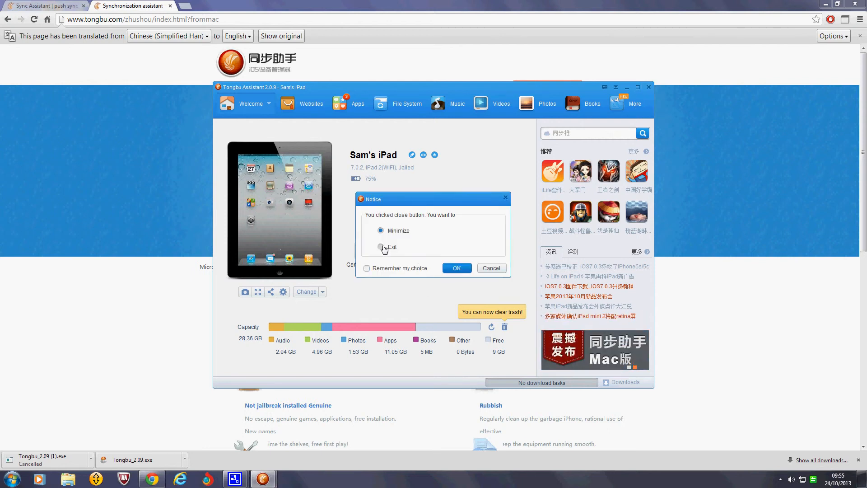
pyautogui.click(382, 246)
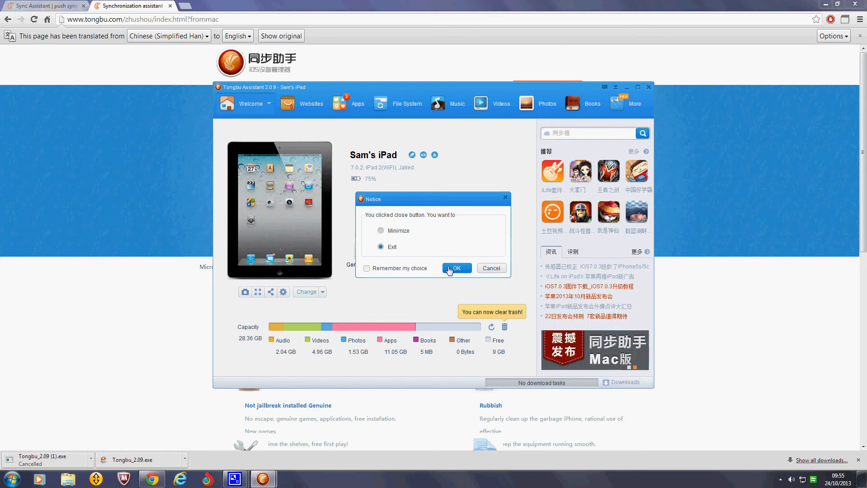
pyautogui.click(455, 268)
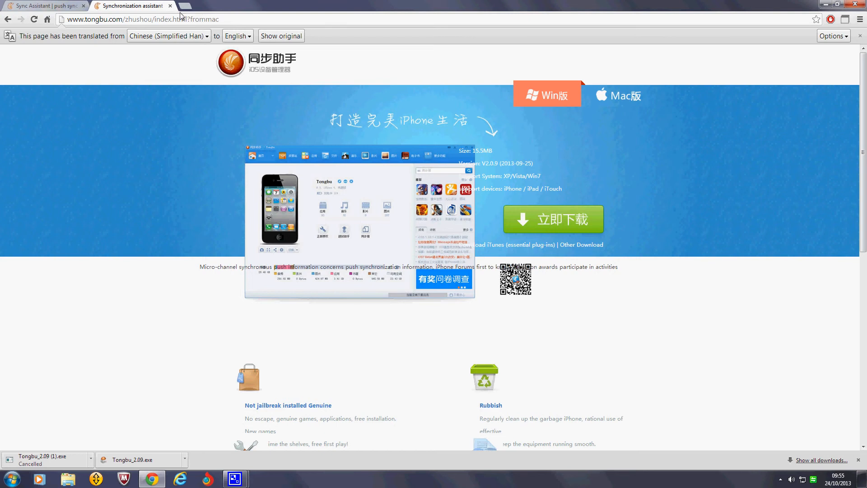
pyautogui.moveTo(185, 12)
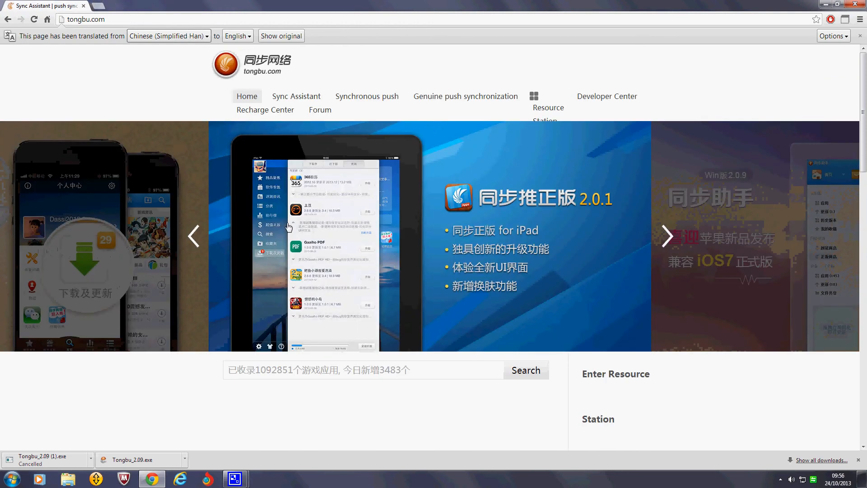
pyautogui.moveTo(501, 208)
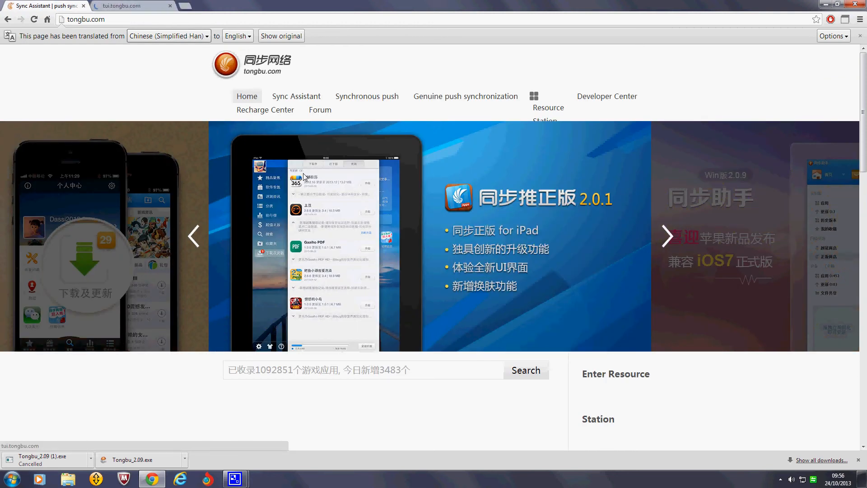
# Step: Open the Tongbu mobile (tui.tongbu.com) page from the tongbu.com homepage banner
pyautogui.click(668, 236)
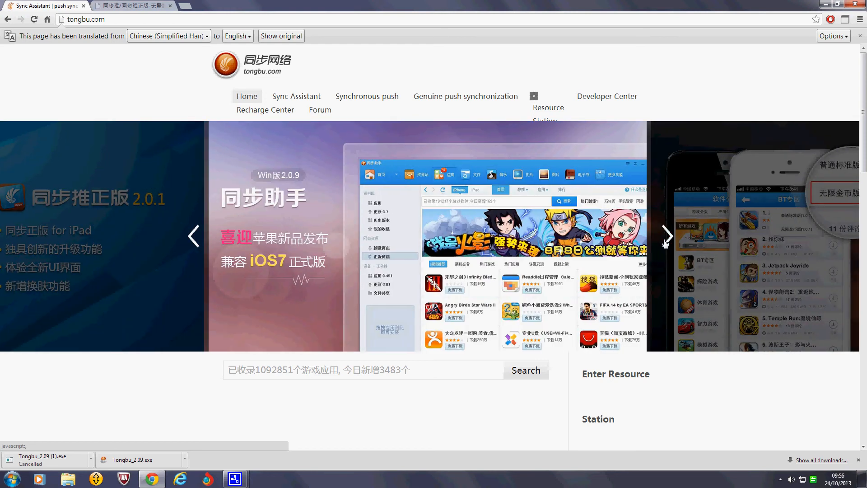
pyautogui.rightClick(571, 275)
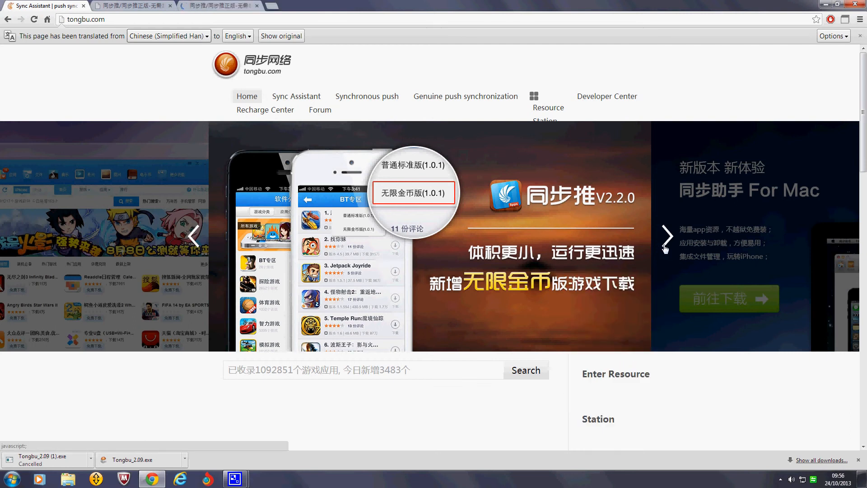
pyautogui.click(668, 236)
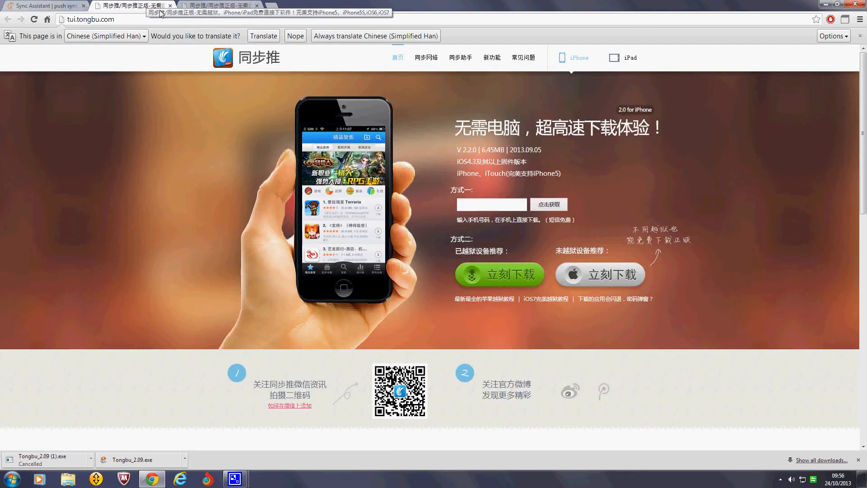
pyautogui.moveTo(544, 220)
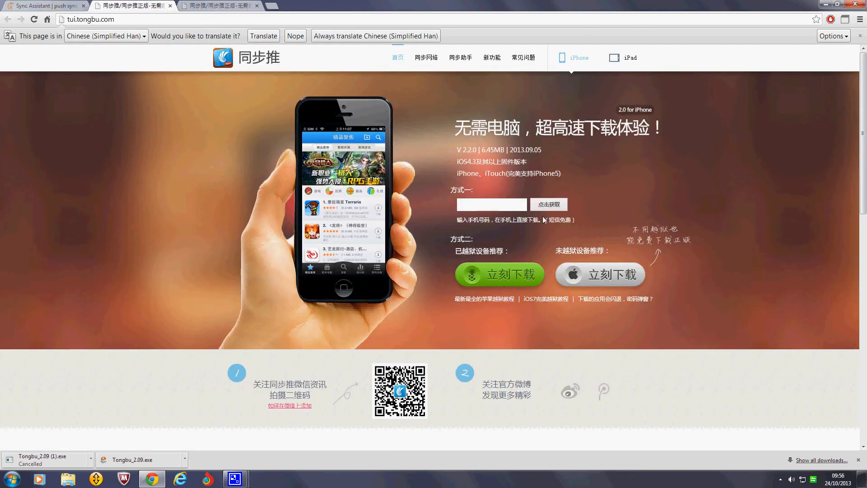
pyautogui.moveTo(596, 292)
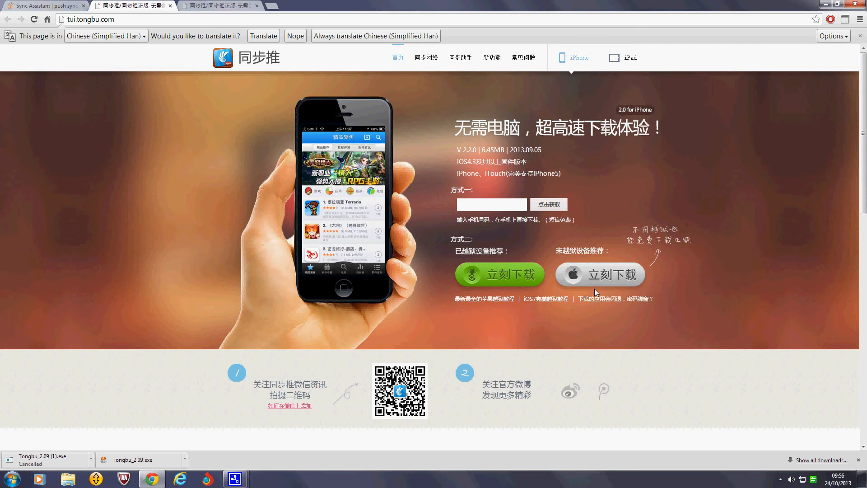
pyautogui.moveTo(649, 271)
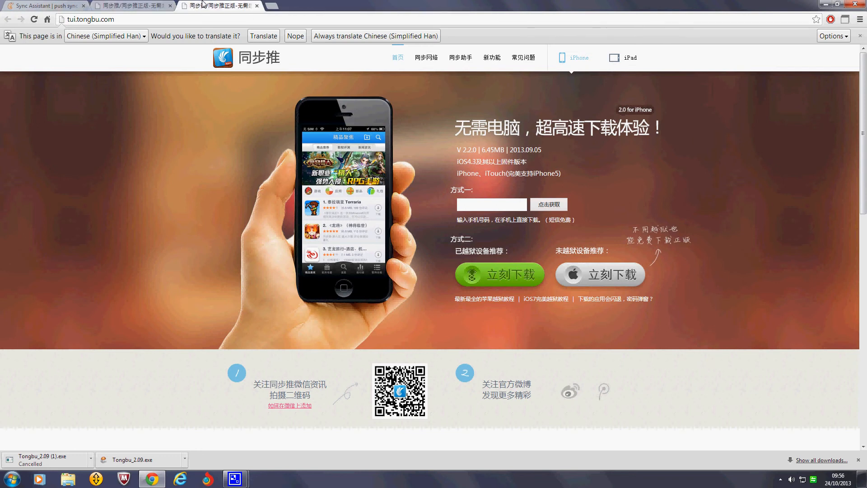
pyautogui.moveTo(257, 11)
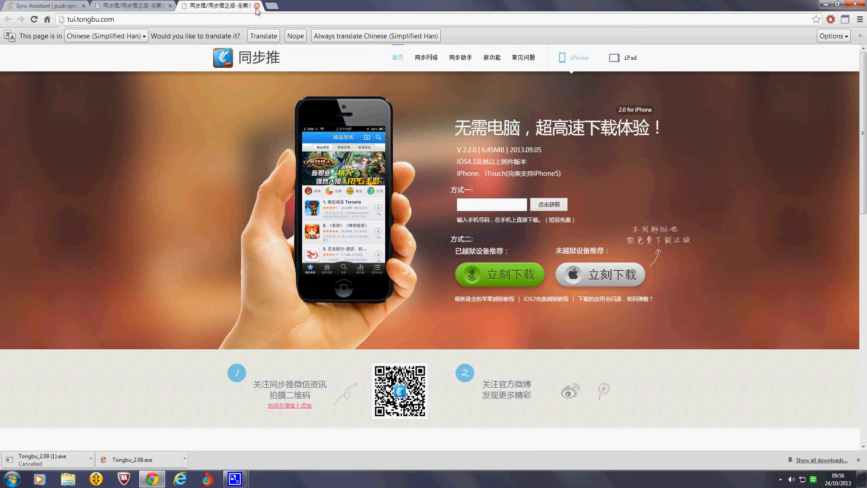
# Step: Close the duplicate Tongbu mobile tab, then close Chrome to leave the desktop
pyautogui.click(256, 10)
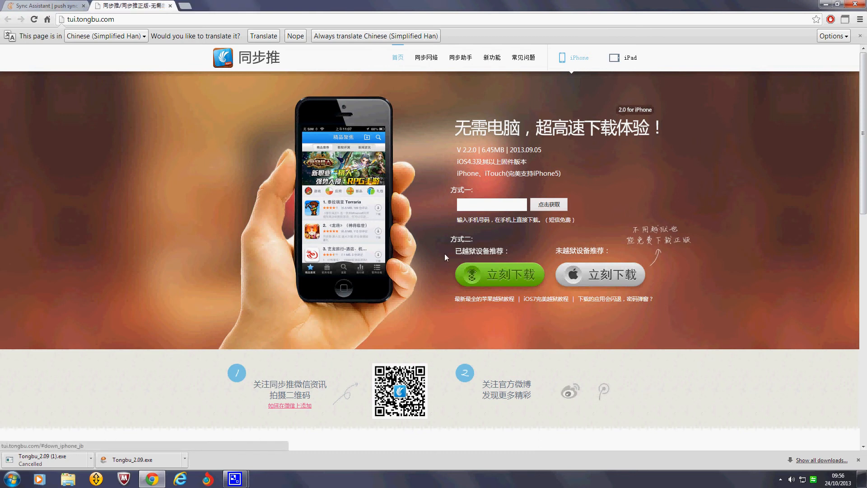
pyautogui.moveTo(440, 220)
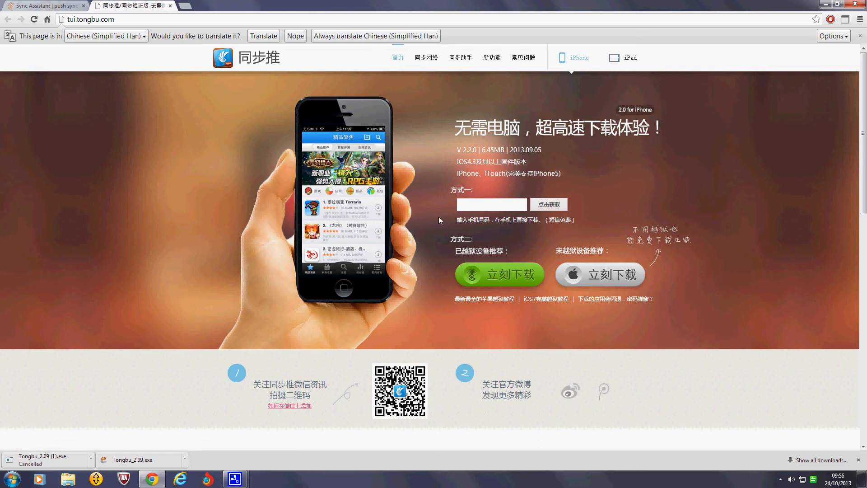
pyautogui.moveTo(329, 232)
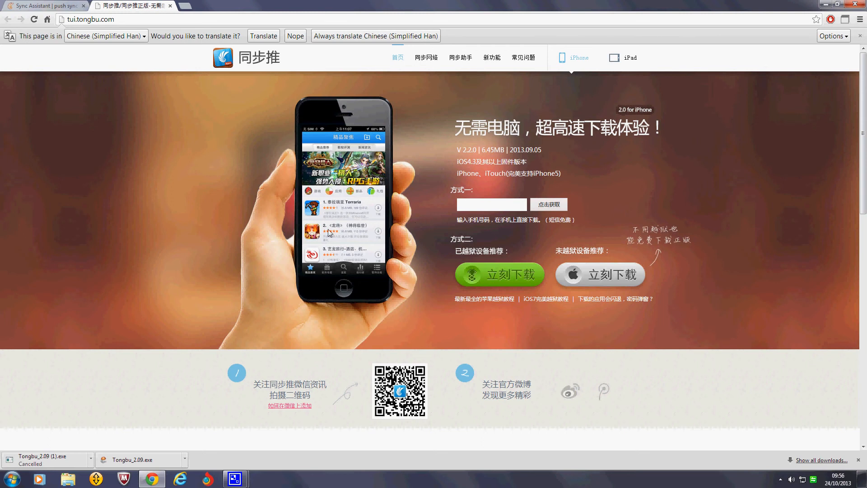
pyautogui.moveTo(216, 447)
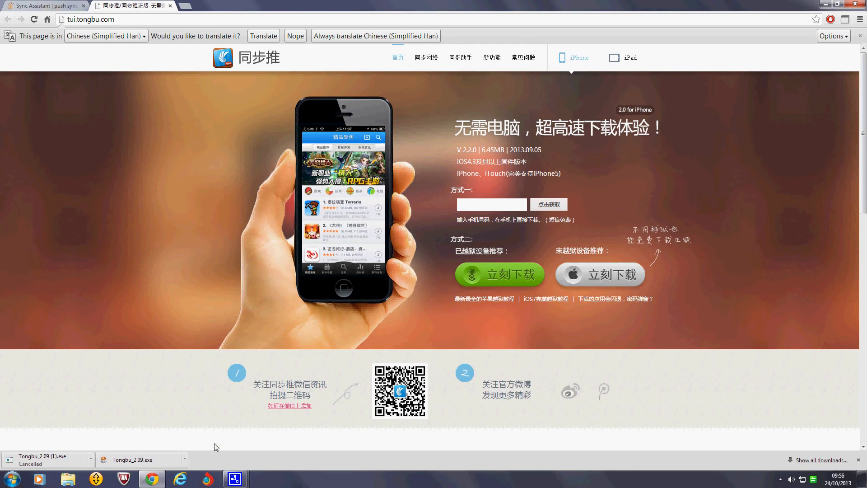
pyautogui.moveTo(455, 169)
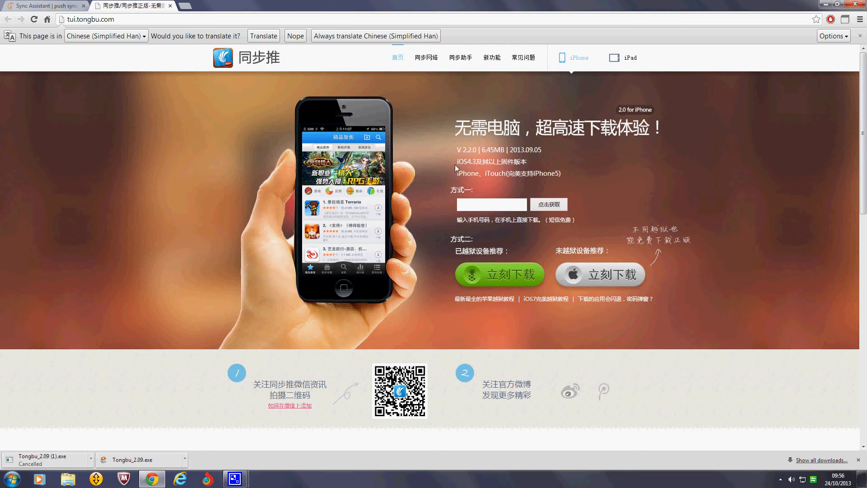
pyautogui.moveTo(445, 287)
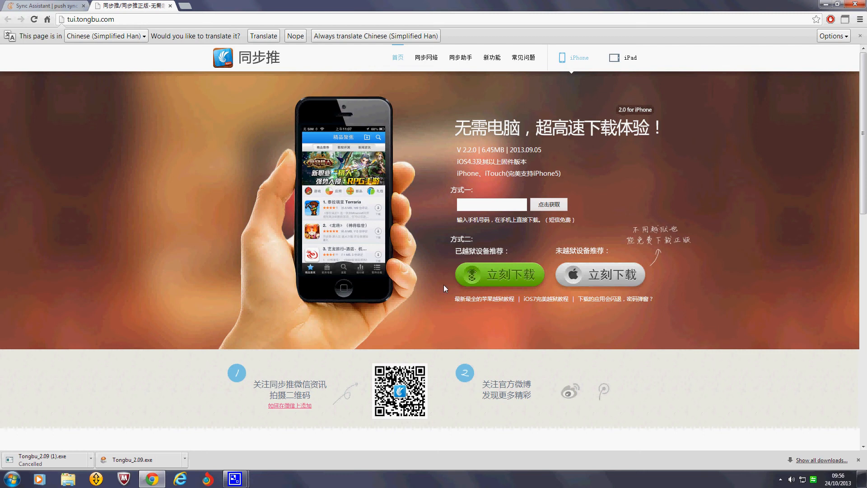
pyautogui.moveTo(143, 114)
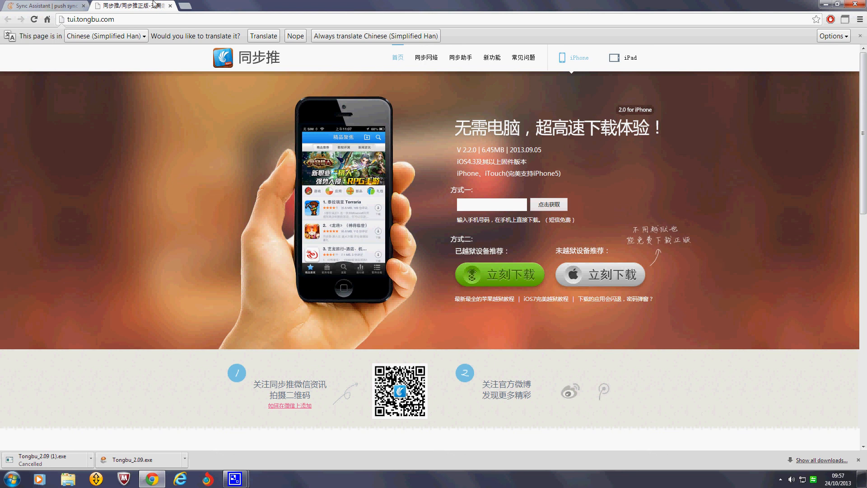
pyautogui.click(169, 5)
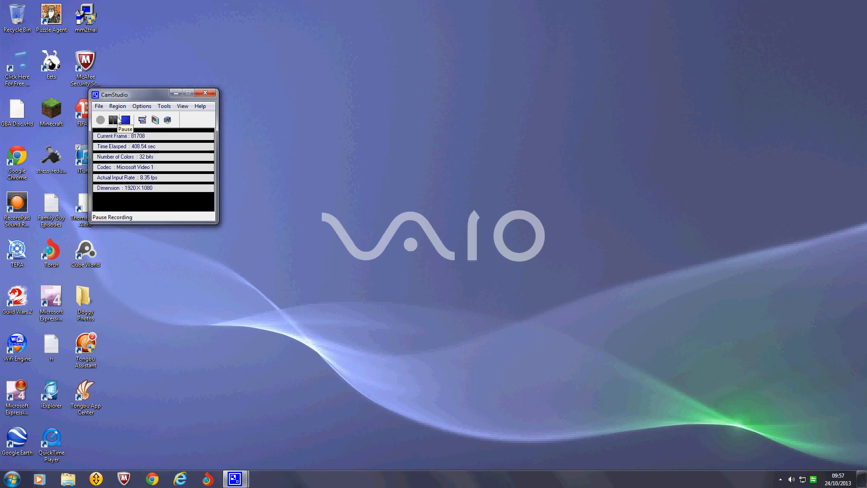
pyautogui.click(125, 120)
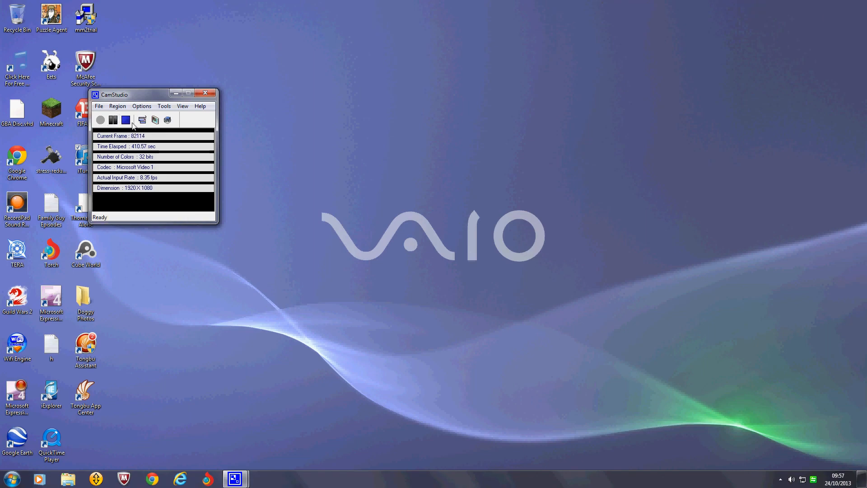